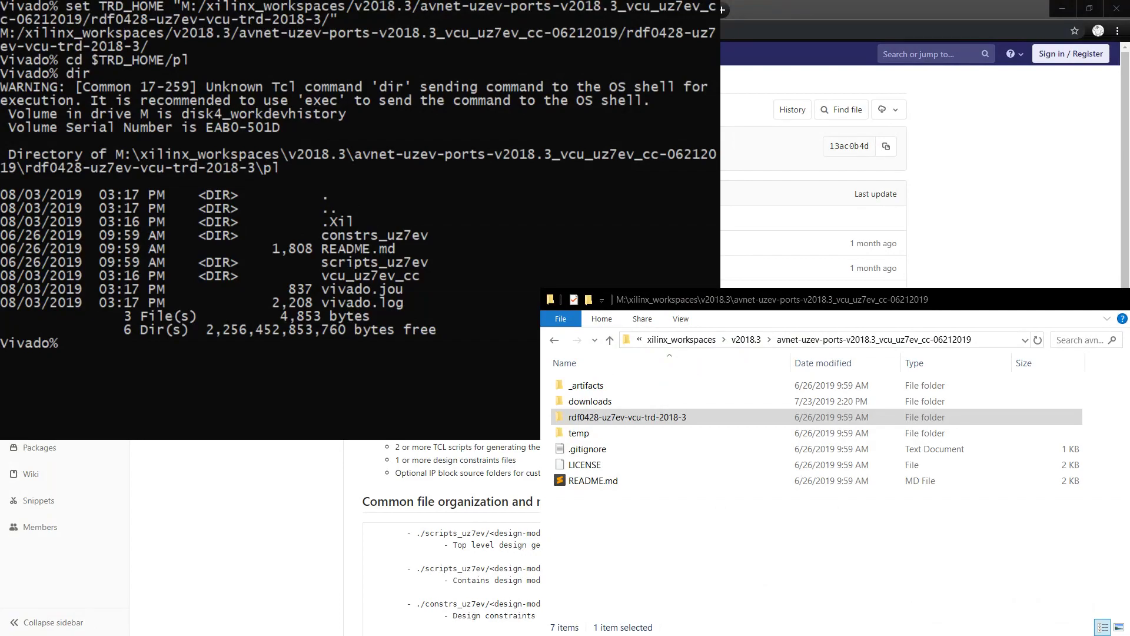
- Open rdf0428-uz7ev-vcu-trd-2018-3, then its pl folder with constrs_uz7ev and scripts_uz7ev
{"action": "left_click", "coordinate": [627, 416]}
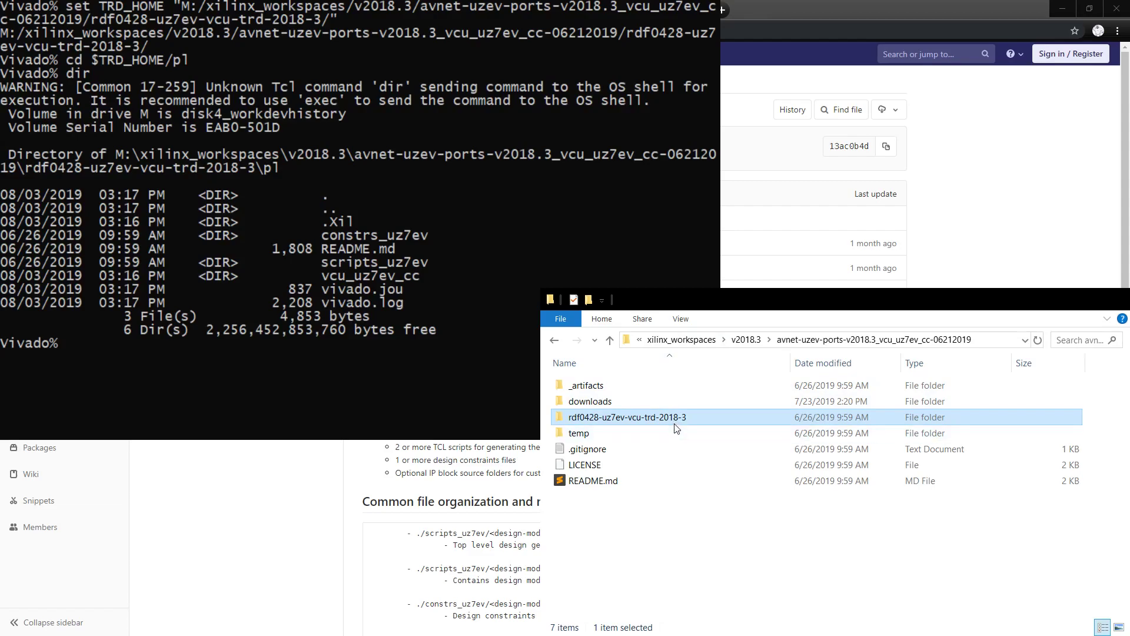
{"action": "mouse_move", "coordinate": [597, 423]}
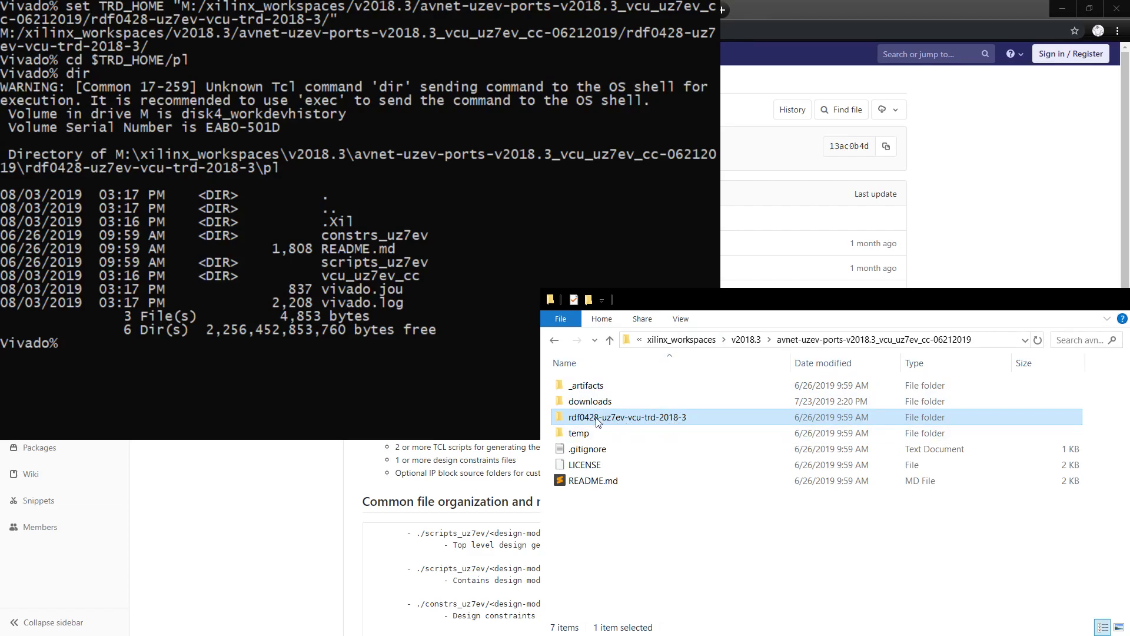
{"action": "double_click", "coordinate": [627, 417]}
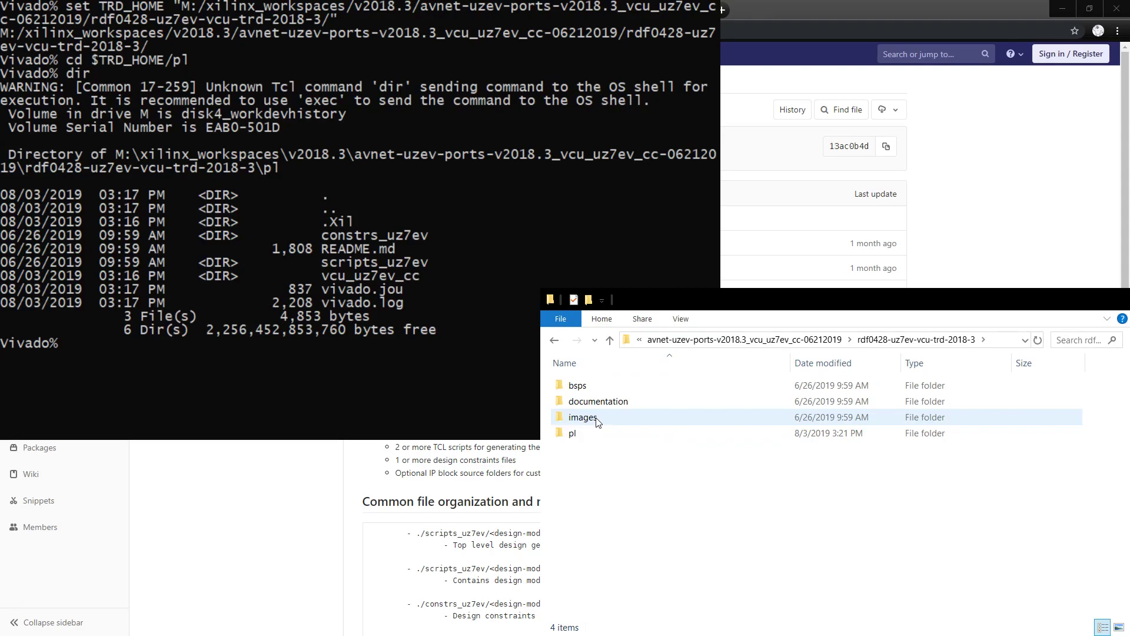
{"action": "double_click", "coordinate": [572, 432]}
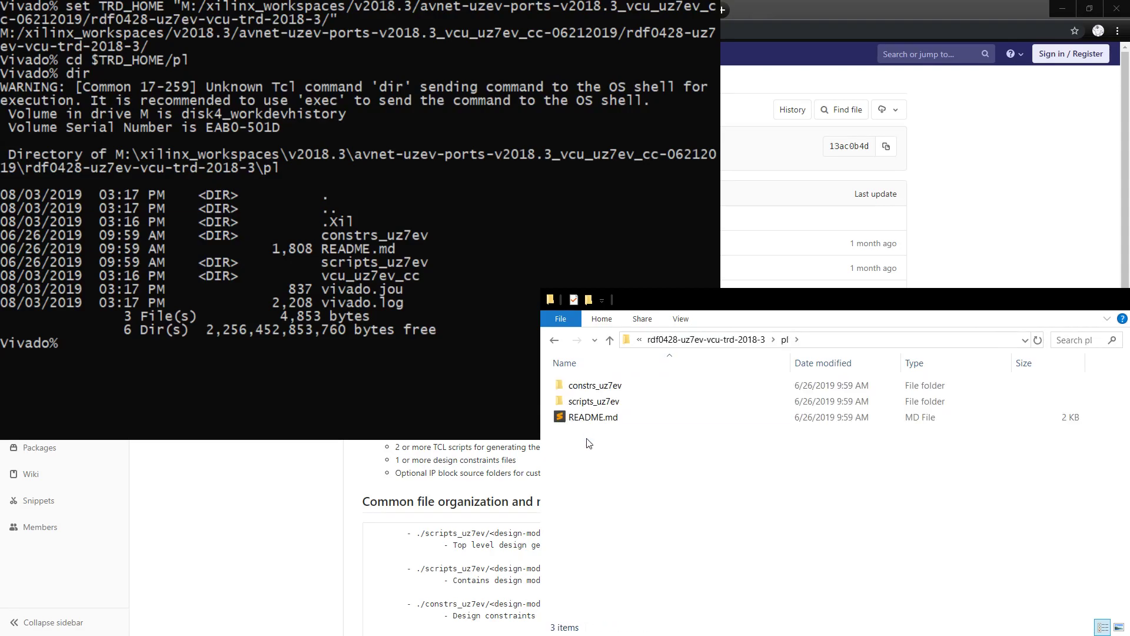
{"action": "mouse_move", "coordinate": [622, 472]}
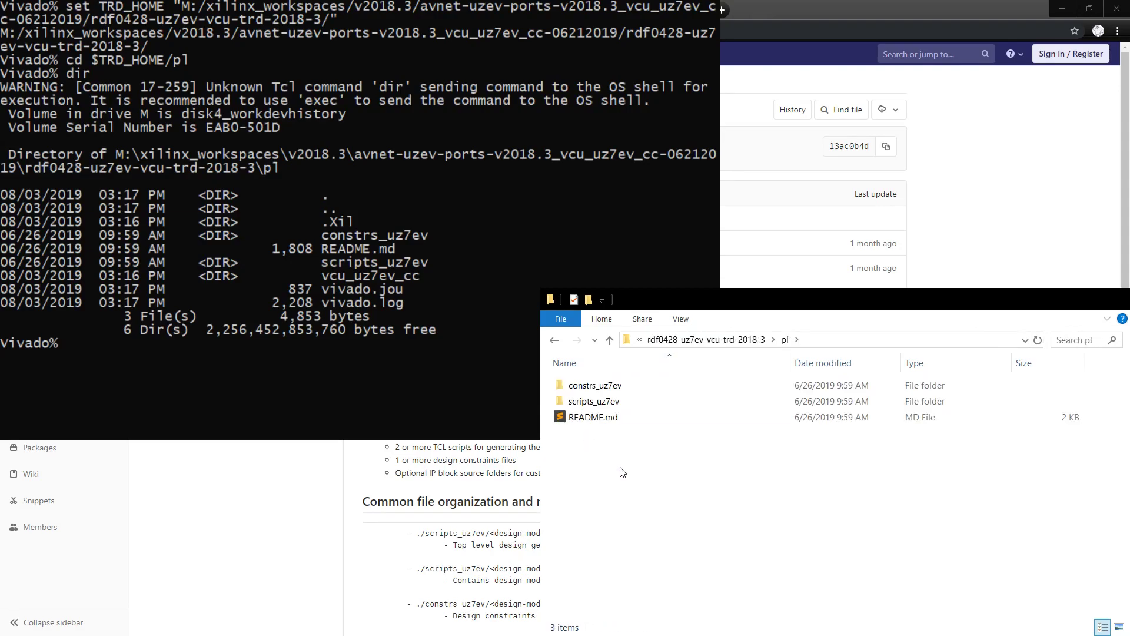
{"action": "left_click", "coordinate": [593, 417]}
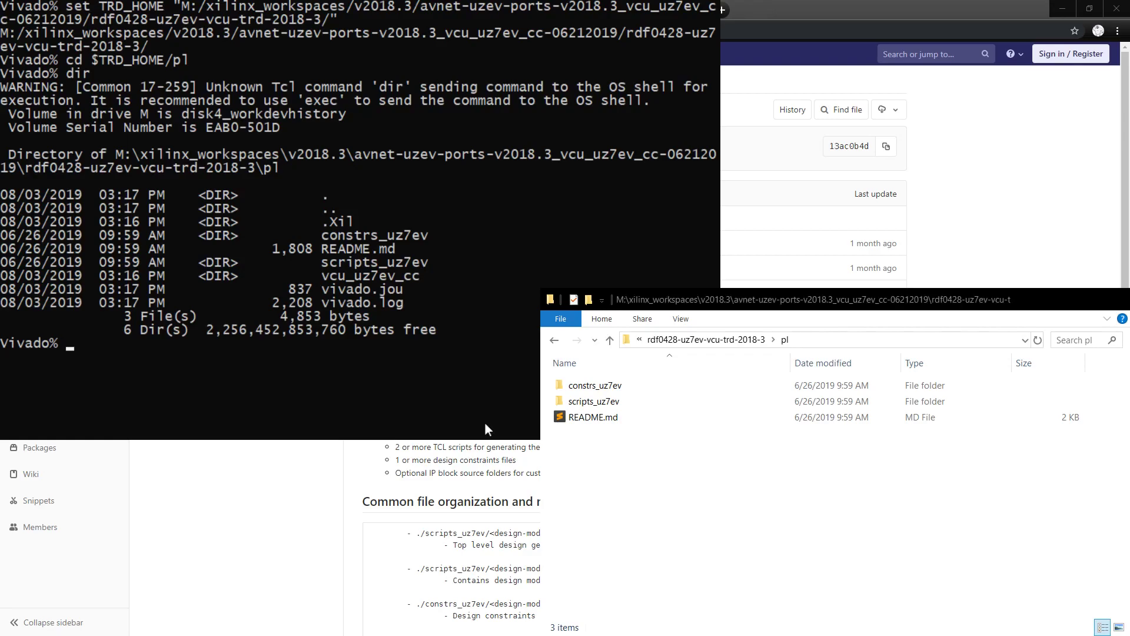
{"action": "mouse_move", "coordinate": [434, 320]}
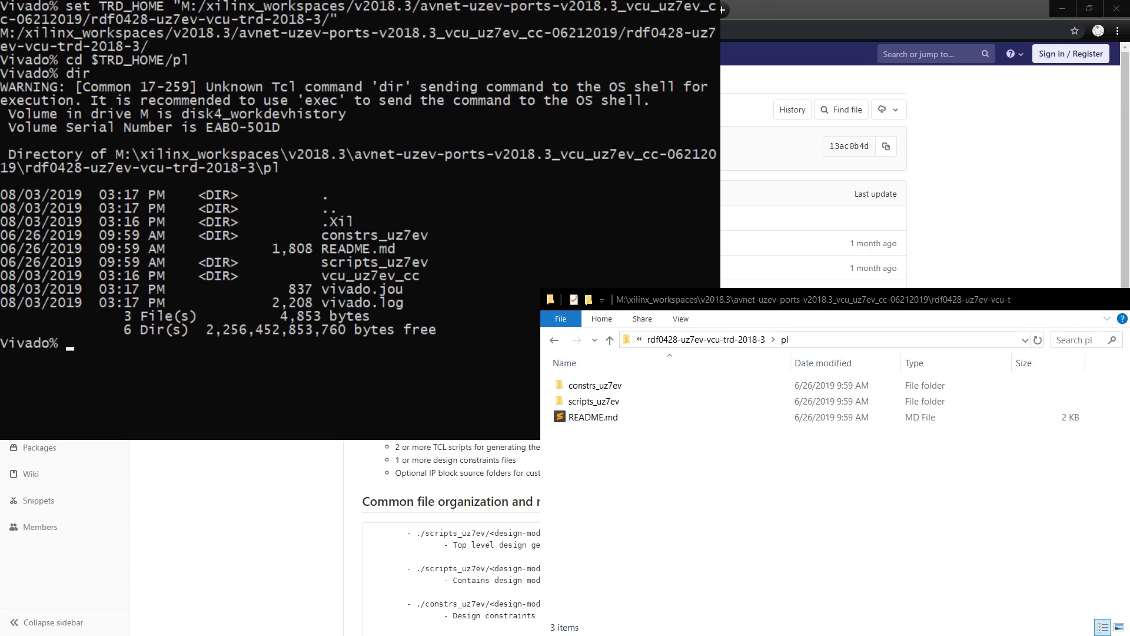
{"action": "mouse_move", "coordinate": [154, 61]}
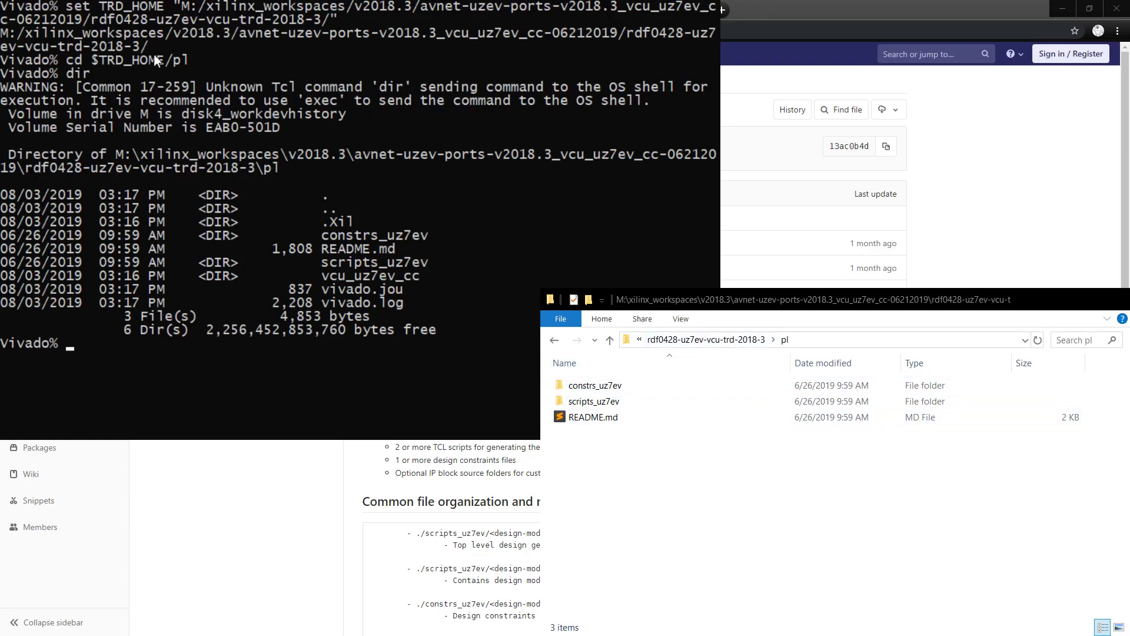
{"action": "mouse_move", "coordinate": [154, 61]}
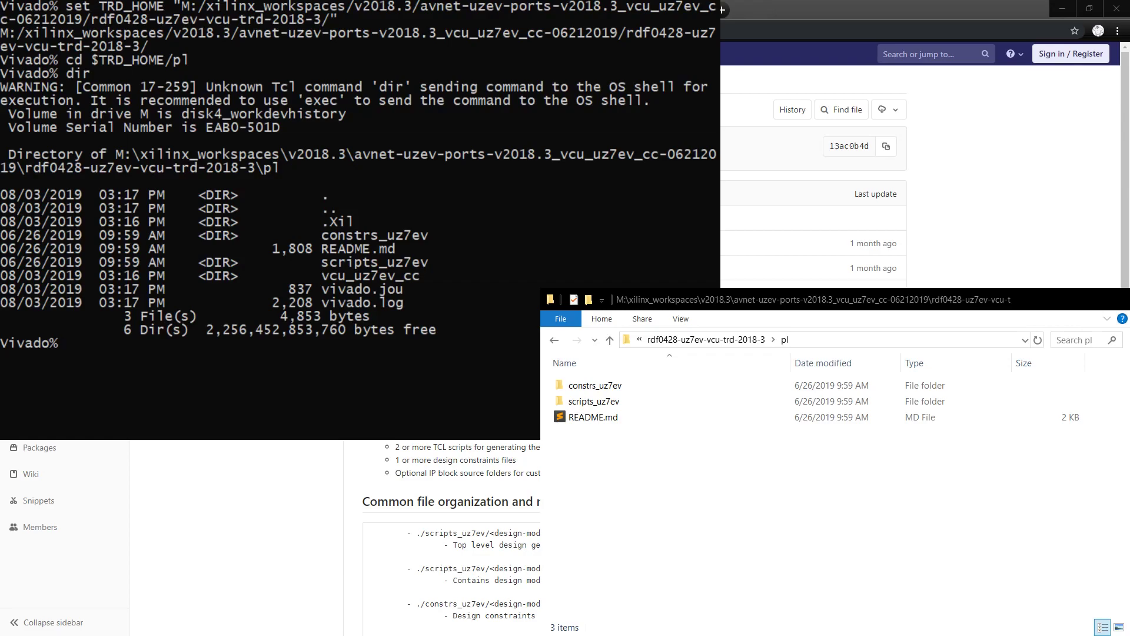
- Run 'vivado -source scripts_uz7ev/vcu_proj_uz7ev_cc.tcl' in the Vivado Tcl shell
{"action": "type", "text": "vivado -source scripts_uz7ev/vcu_proj_uz7ev_cc.tcl"}
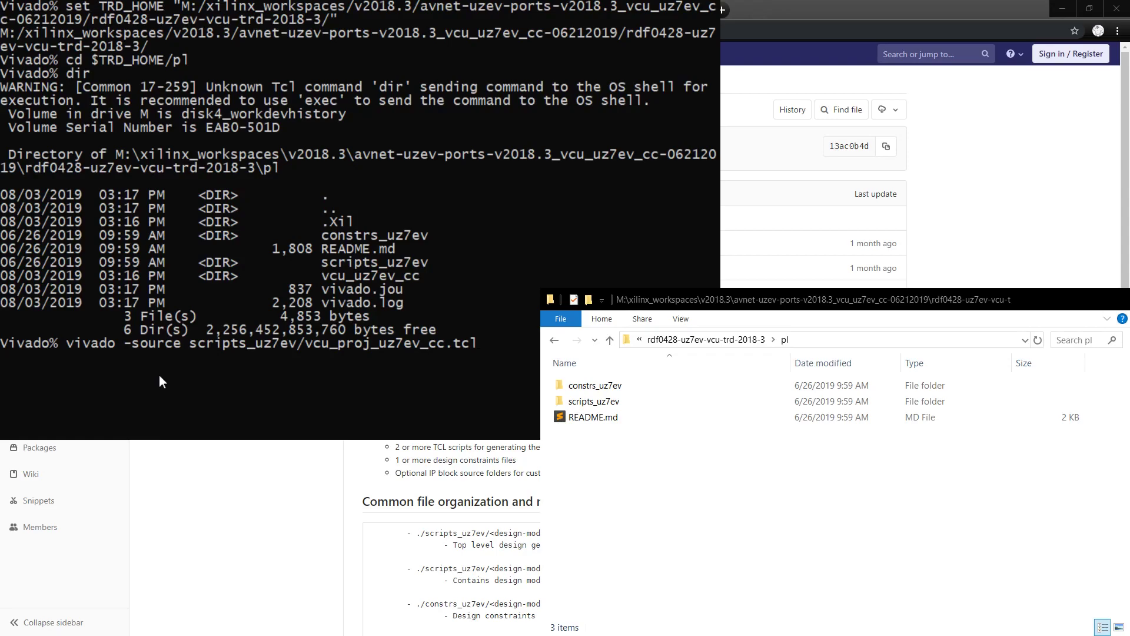
{"action": "mouse_move", "coordinate": [148, 357]}
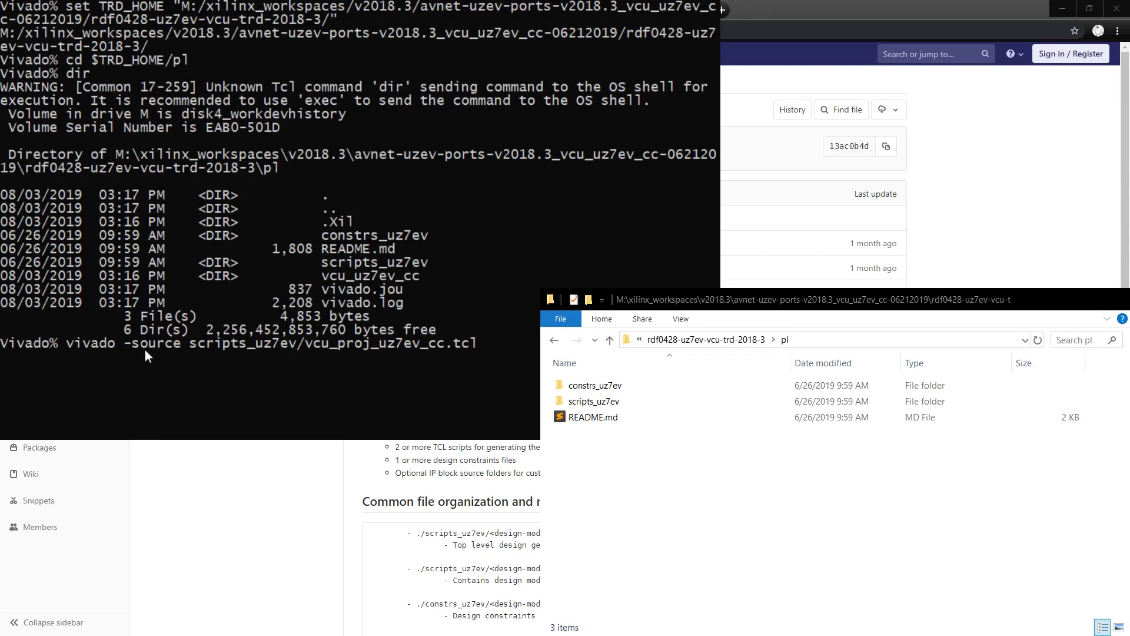
{"action": "mouse_move", "coordinate": [460, 361]}
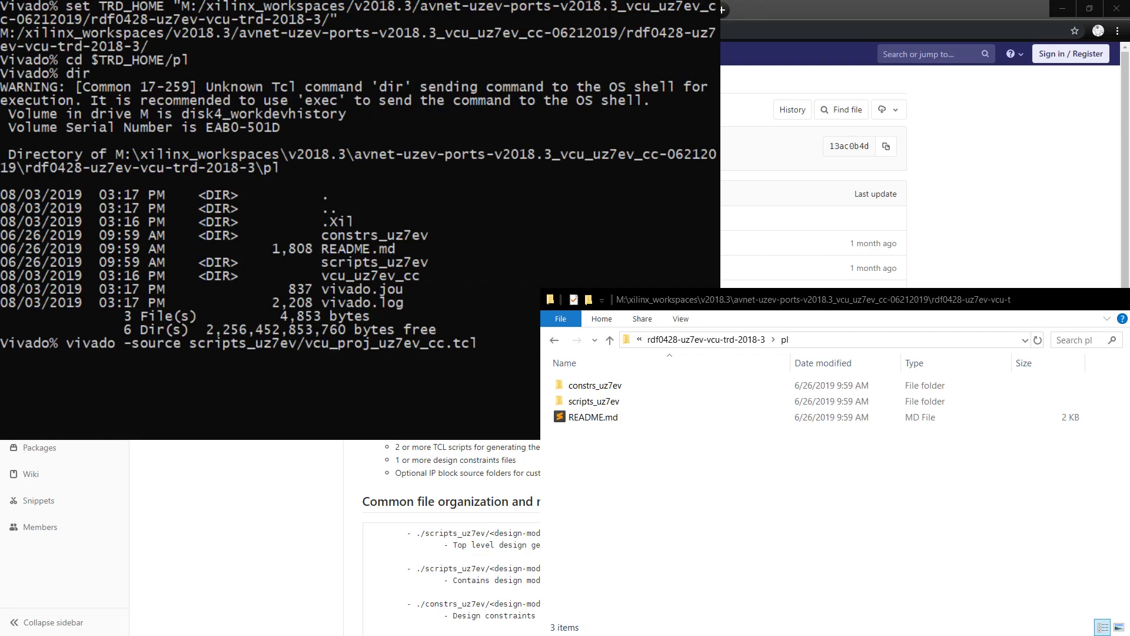
{"action": "key", "text": "enter"}
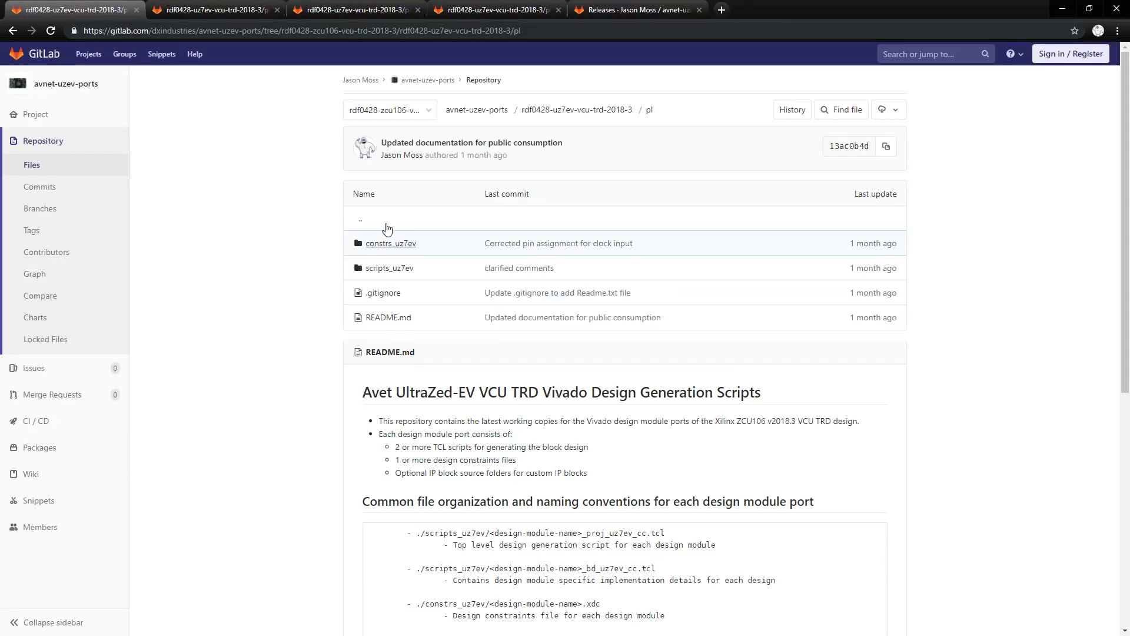
{"action": "mouse_move", "coordinate": [636, 148]}
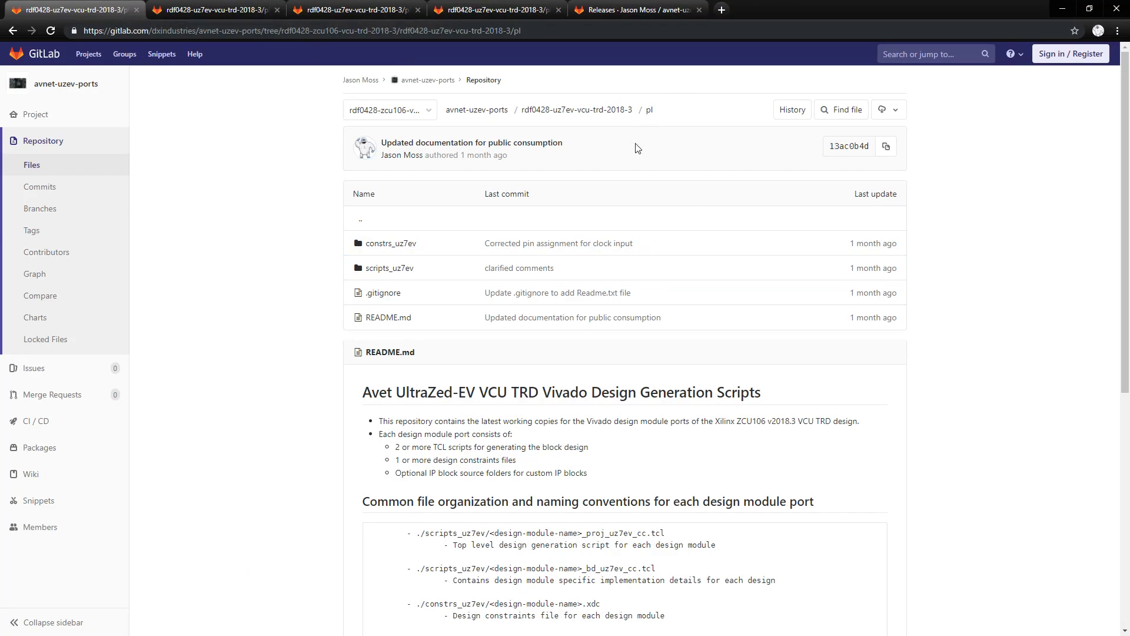
{"action": "mouse_move", "coordinate": [456, 367]}
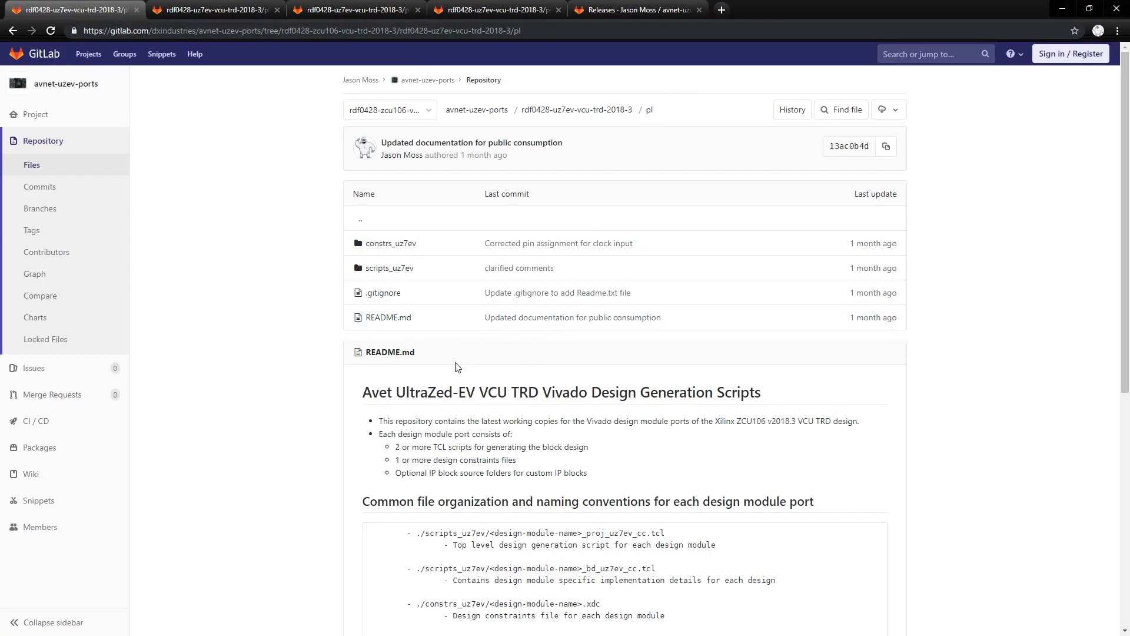
- Scroll the pl README down to the TCL script usage section and its example commands
{"action": "scroll", "scroll_direction": "down", "scroll_amount": 3}
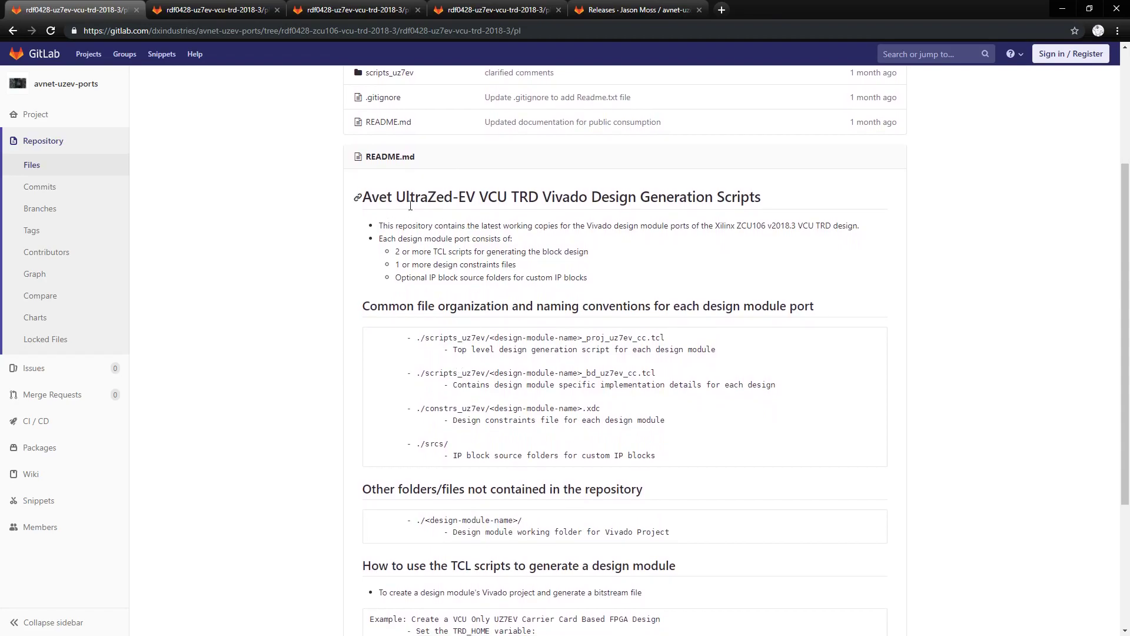
{"action": "scroll", "scroll_direction": "down", "scroll_amount": 3}
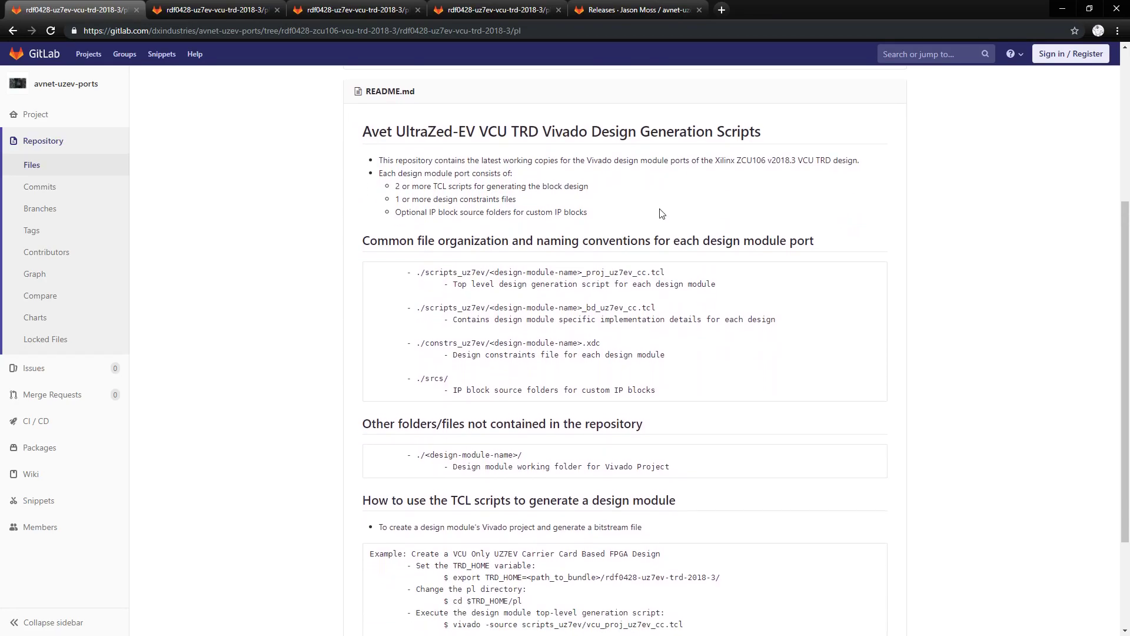
{"action": "scroll", "scroll_direction": "down", "scroll_amount": 3}
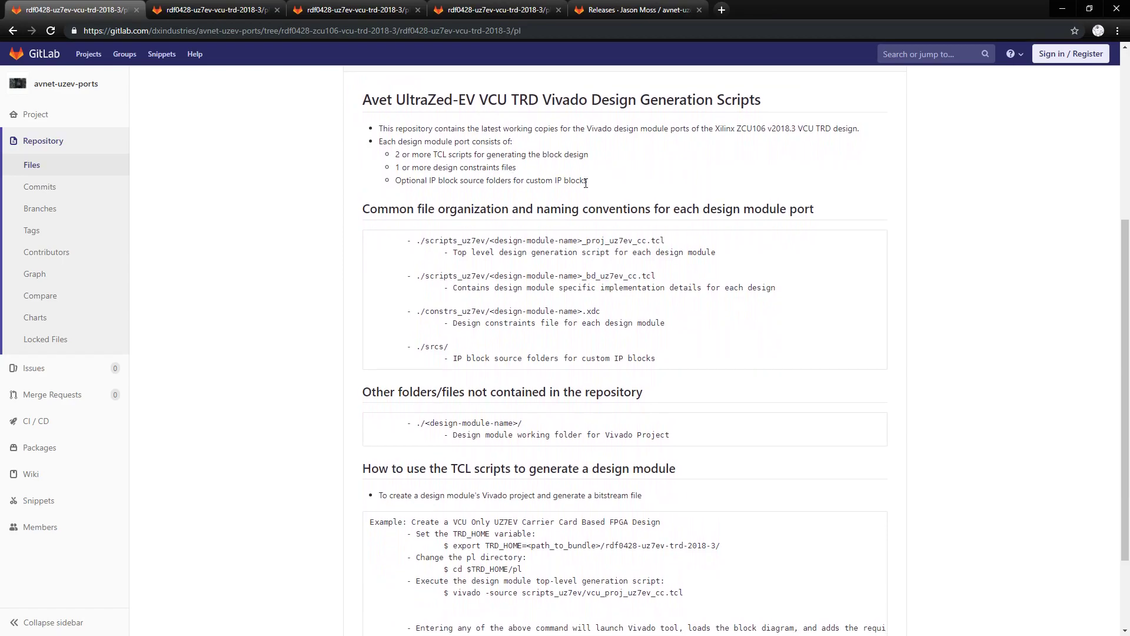
{"action": "mouse_move", "coordinate": [467, 254]}
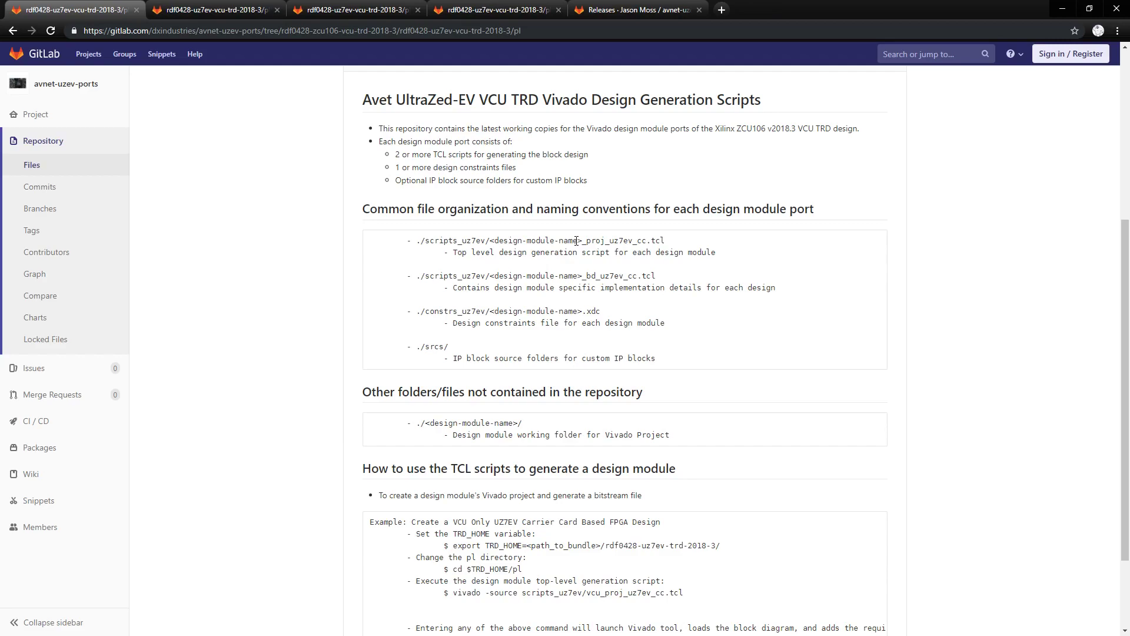
{"action": "mouse_move", "coordinate": [526, 242]}
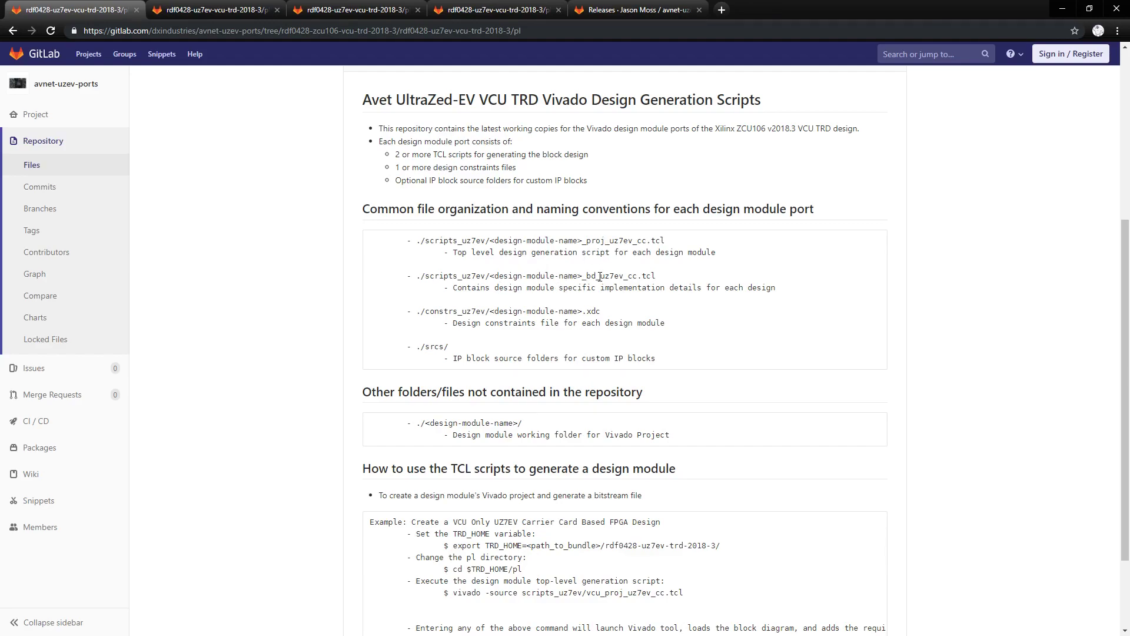
{"action": "mouse_move", "coordinate": [600, 262]}
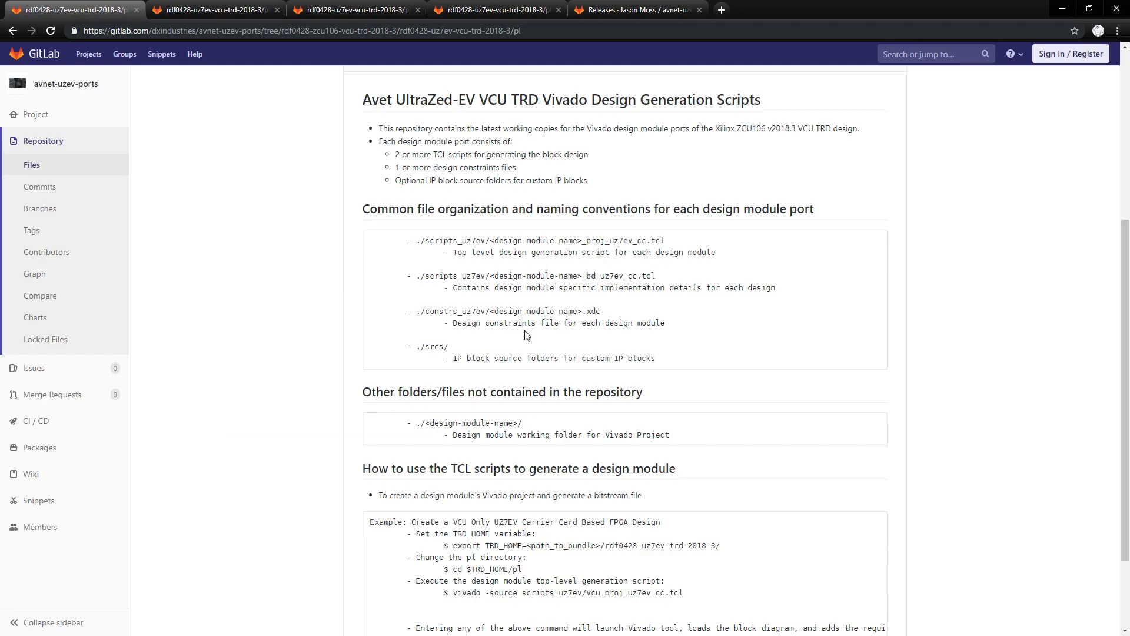
{"action": "mouse_move", "coordinate": [524, 324]}
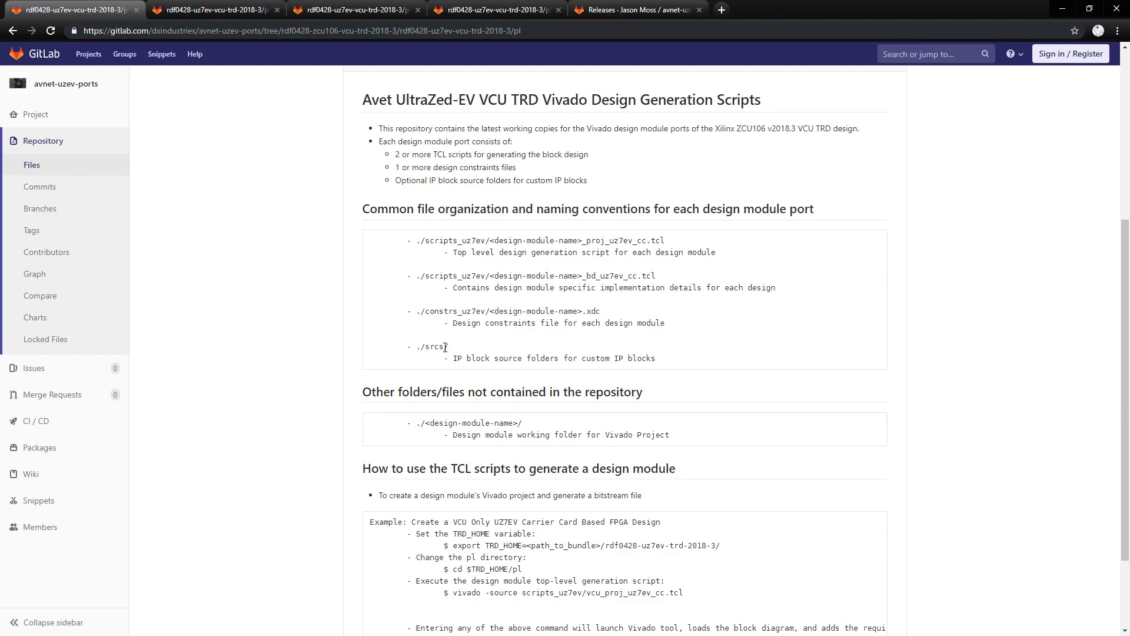
- Scroll to the README's full design-module example ending with bitstream generation
{"action": "scroll", "scroll_direction": "down", "scroll_amount": 3}
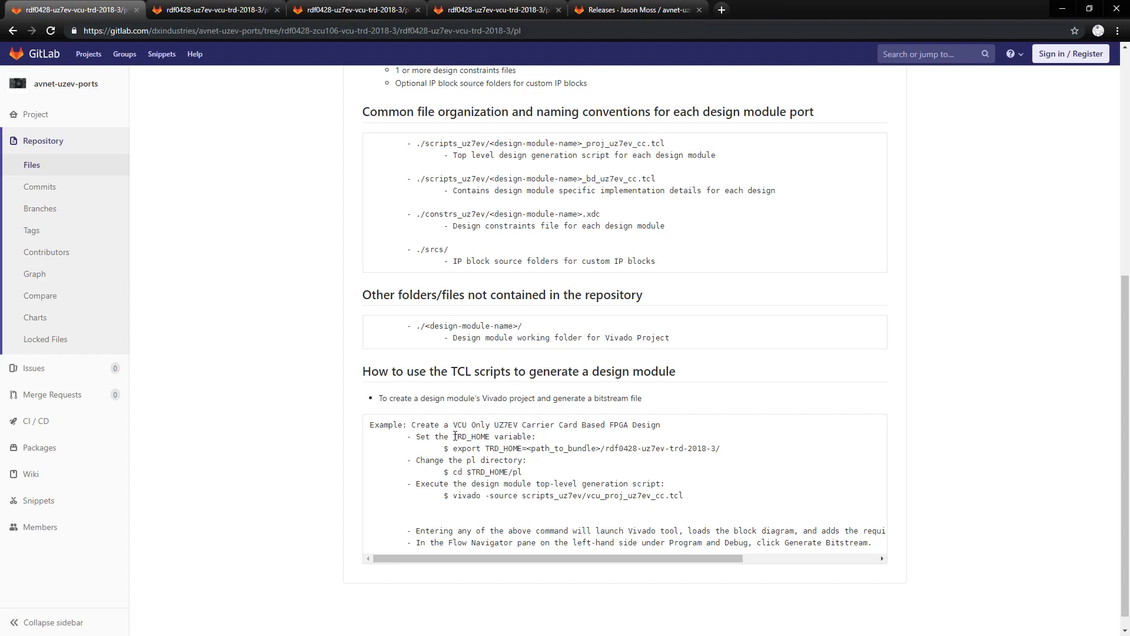
{"action": "mouse_move", "coordinate": [516, 460]}
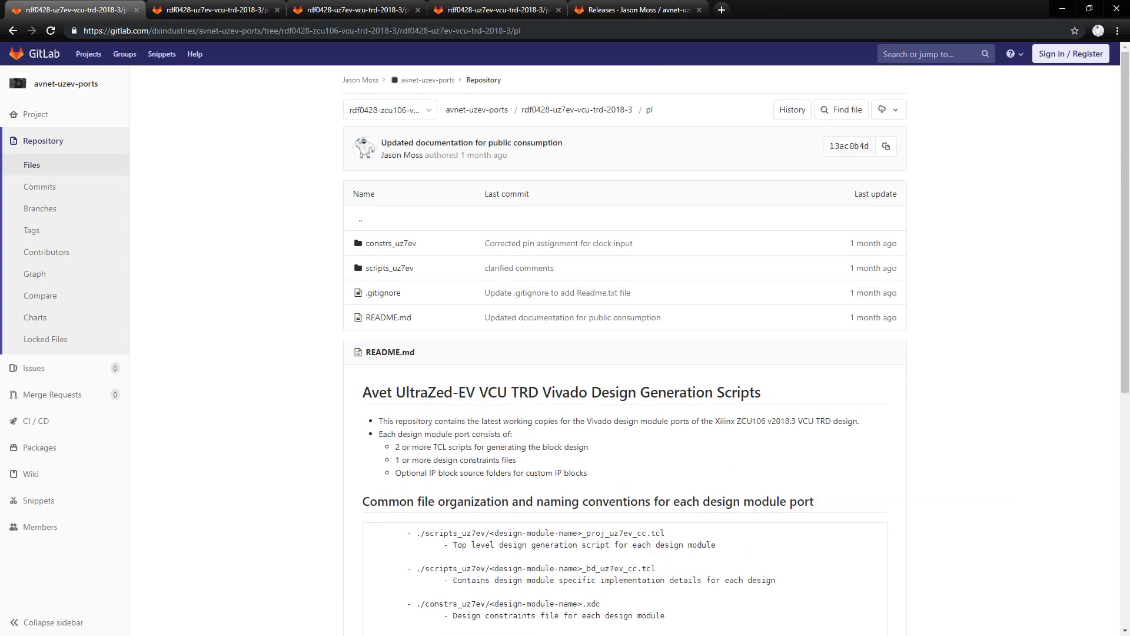
{"action": "mouse_move", "coordinate": [300, 231]}
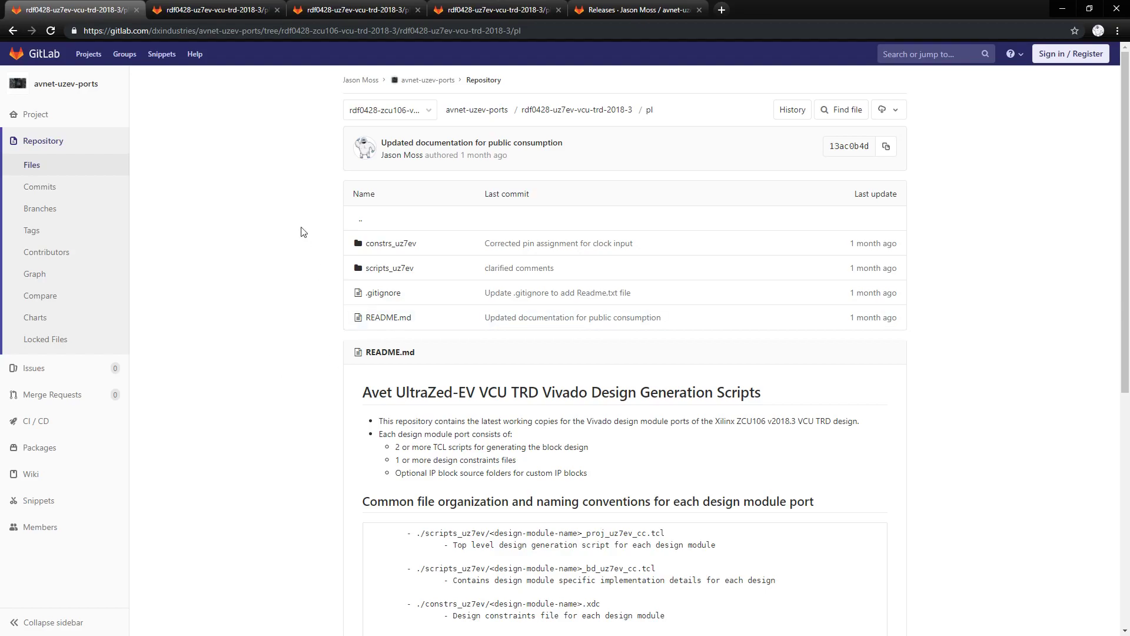
{"action": "mouse_move", "coordinate": [213, 10]}
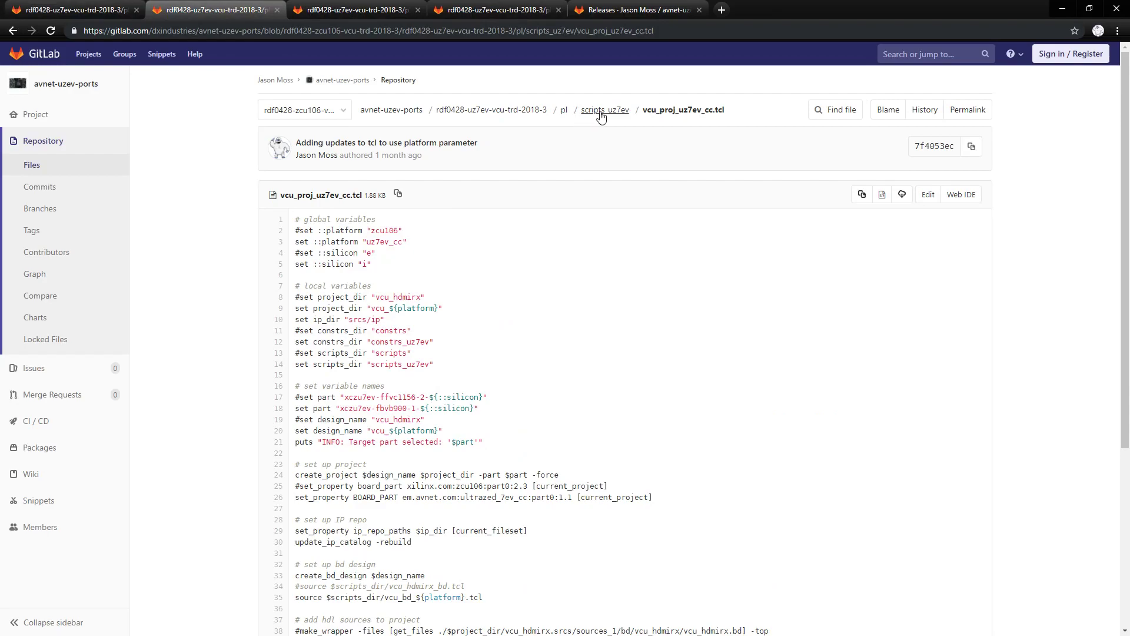
{"action": "mouse_move", "coordinate": [660, 110]}
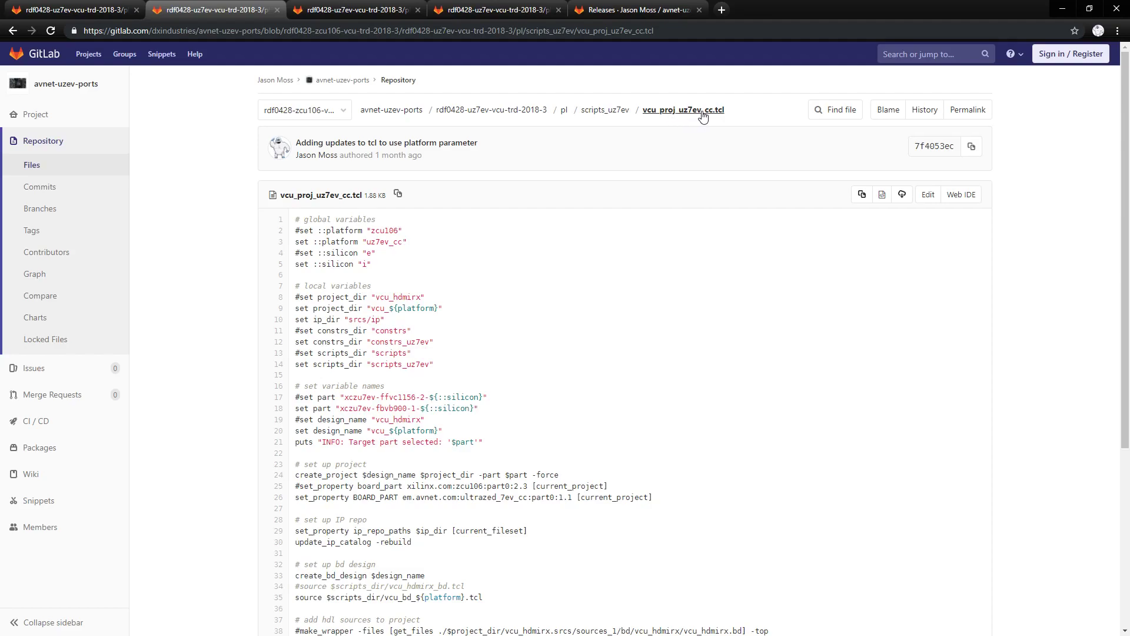
{"action": "mouse_move", "coordinate": [531, 263]}
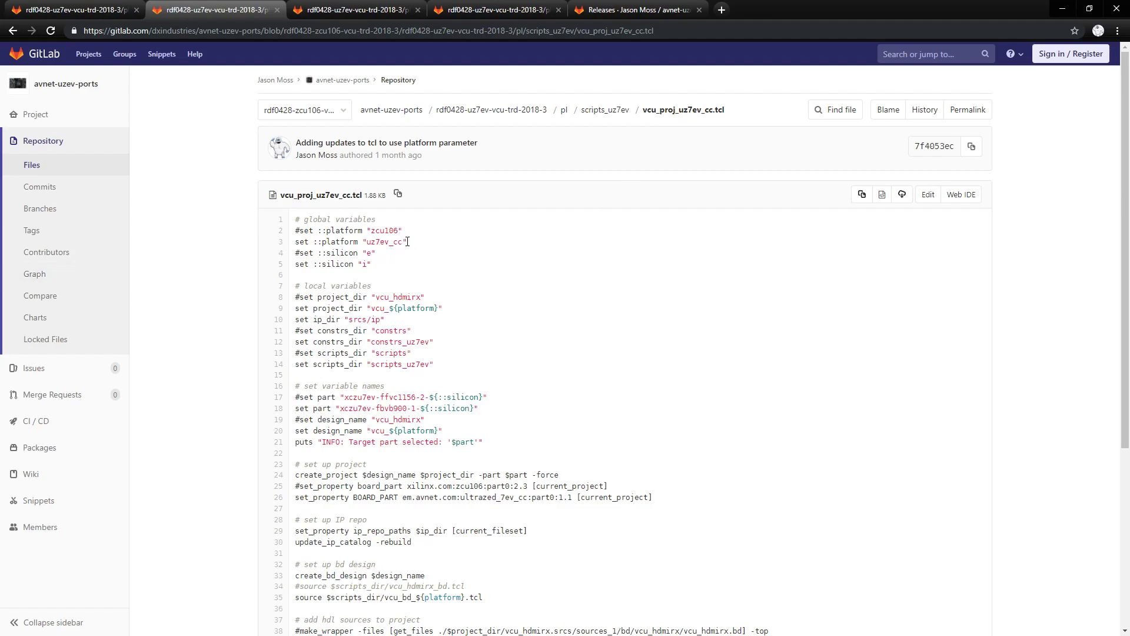
- Highlight the uz7ev_cc platform value and read down to the vcu_bd_${platform}.tcl source line
{"action": "double_click", "coordinate": [385, 241]}
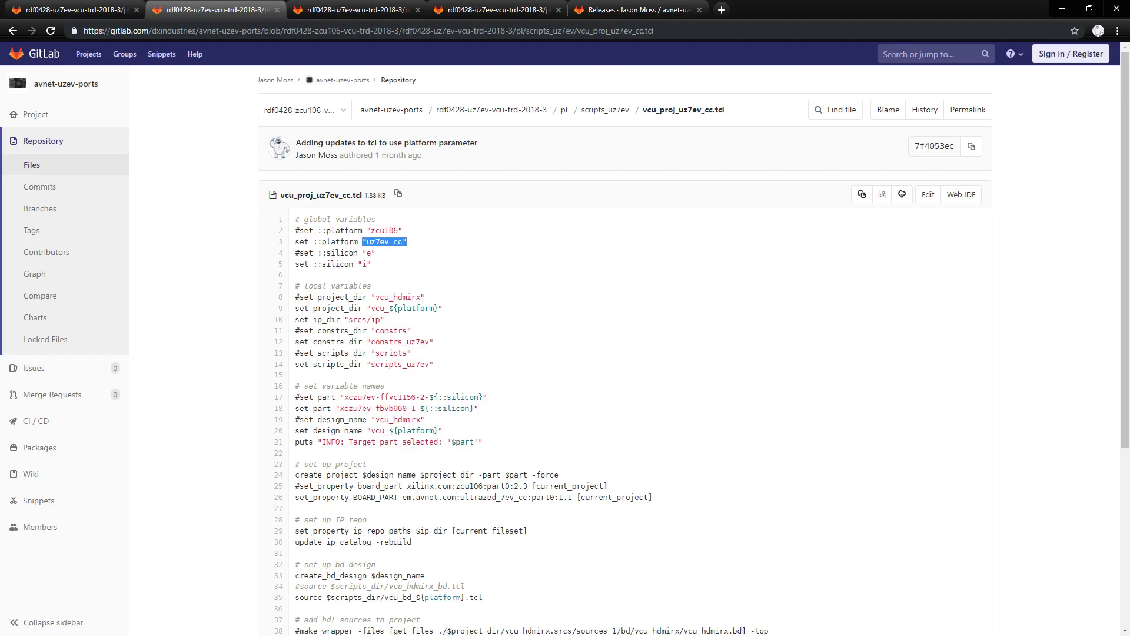
{"action": "left_click", "coordinate": [388, 242]}
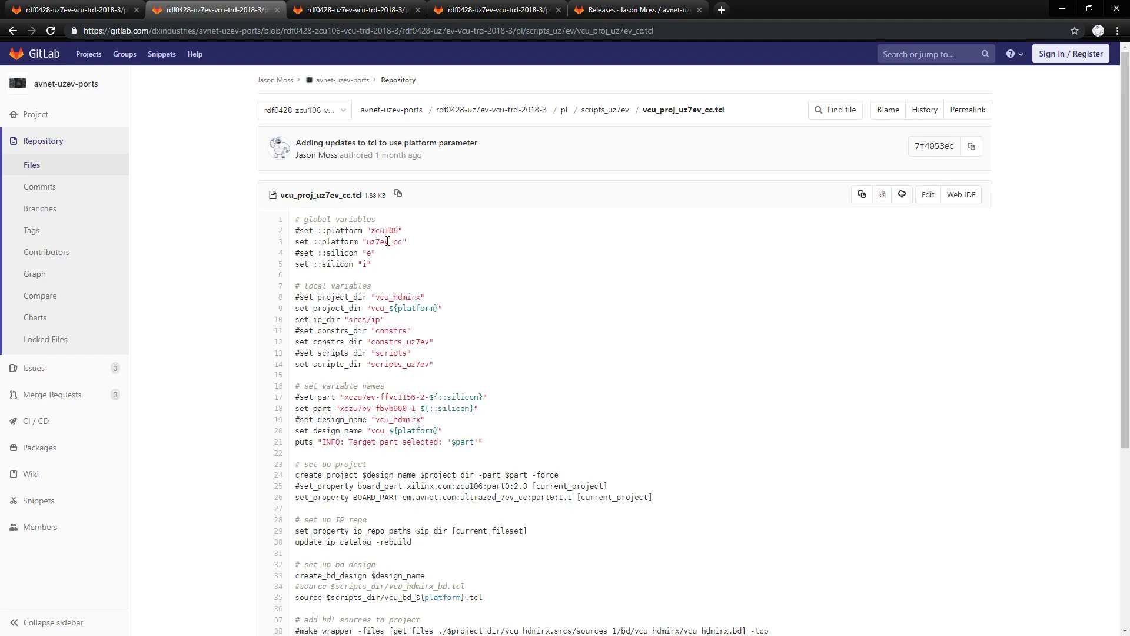
{"action": "mouse_move", "coordinate": [401, 257]}
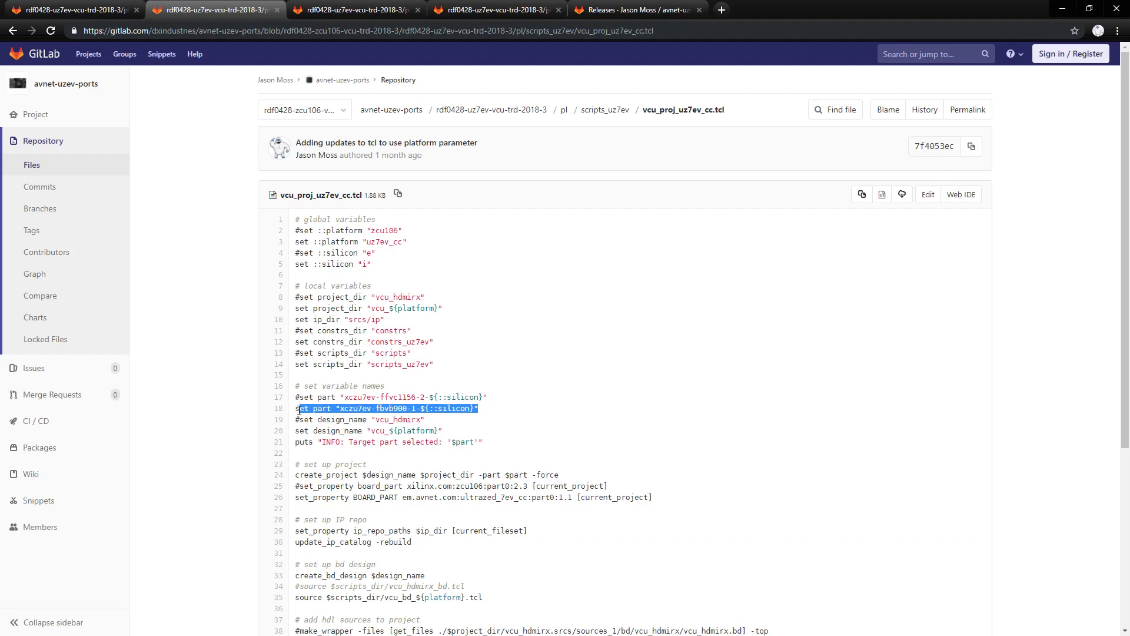
{"action": "scroll", "scroll_direction": "down", "scroll_amount": 3}
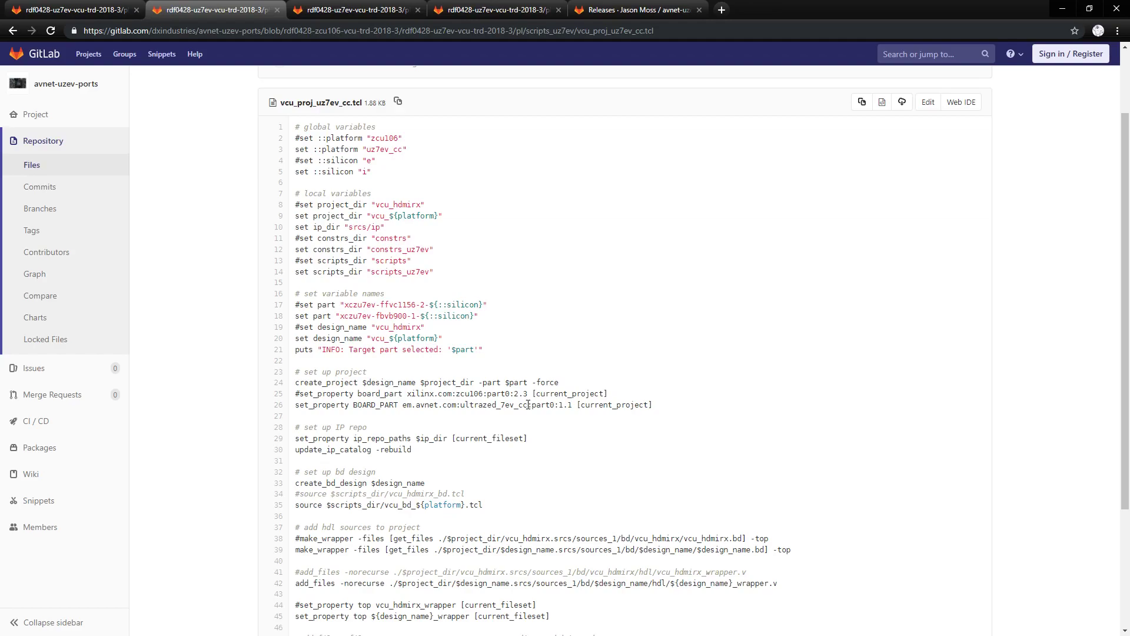
{"action": "mouse_move", "coordinate": [529, 404]}
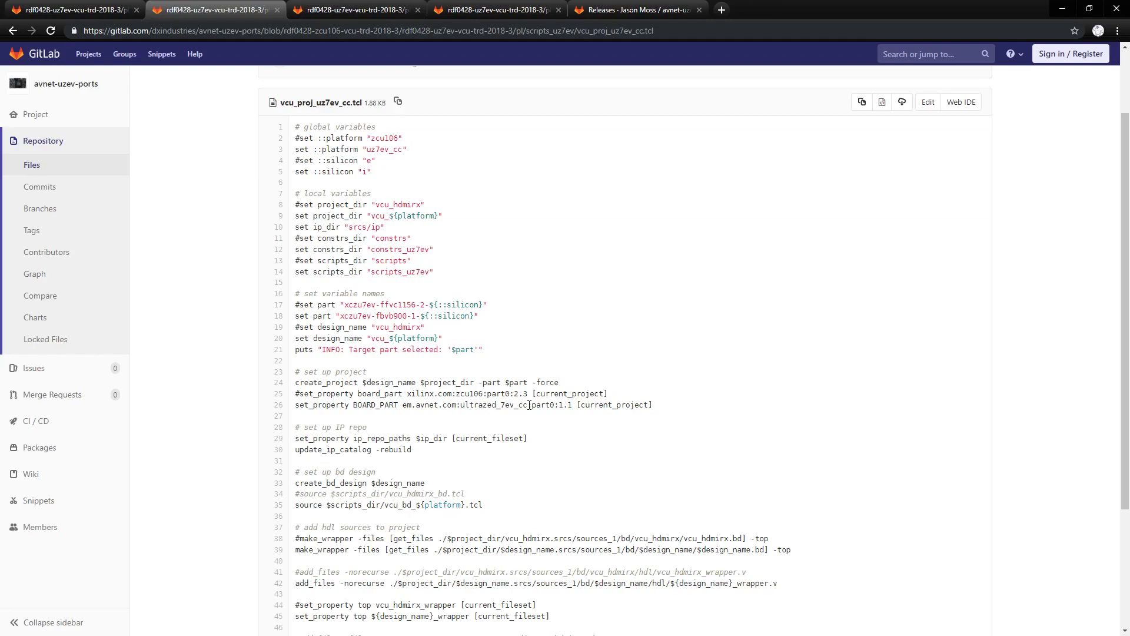
{"action": "scroll", "scroll_direction": "down", "scroll_amount": 3}
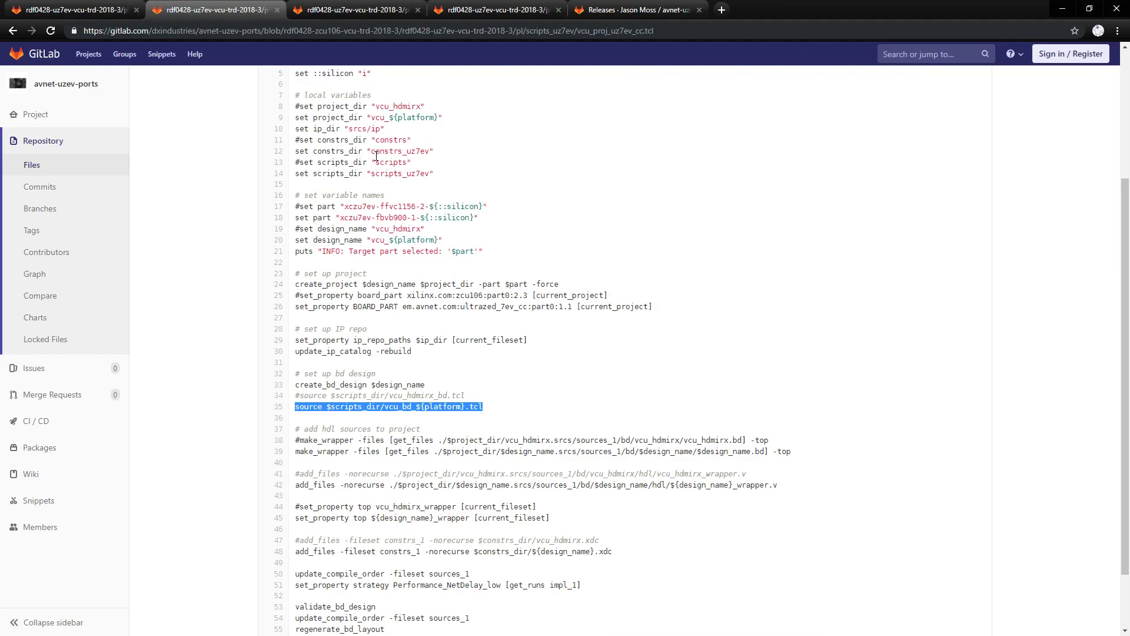
{"action": "mouse_move", "coordinate": [353, 9]}
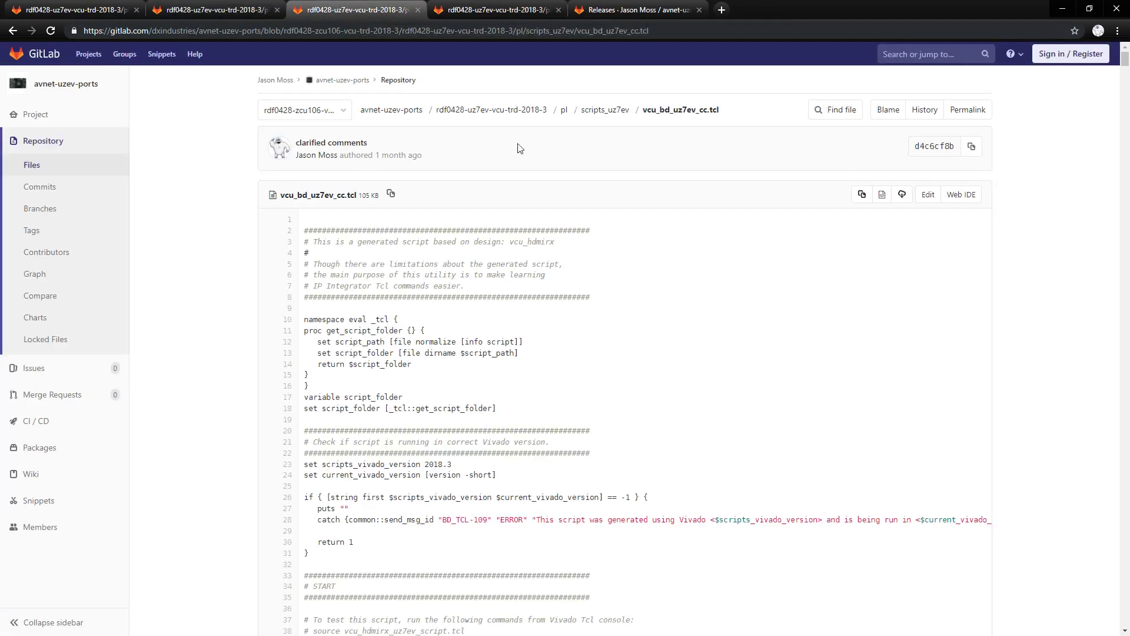
{"action": "mouse_move", "coordinate": [679, 110]}
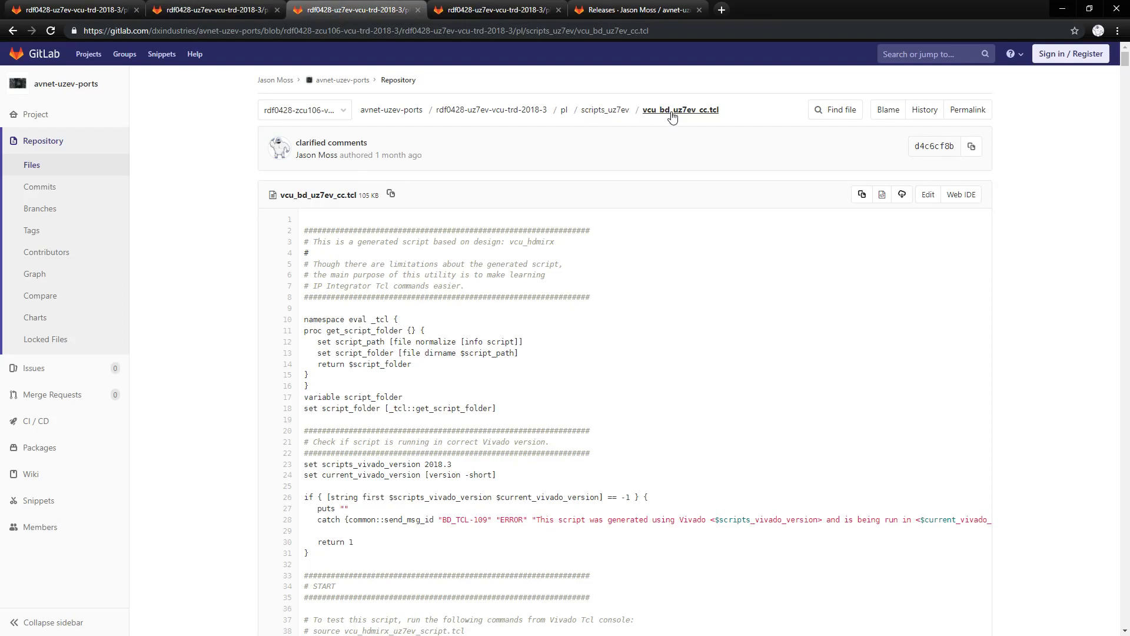
{"action": "mouse_move", "coordinate": [672, 117]}
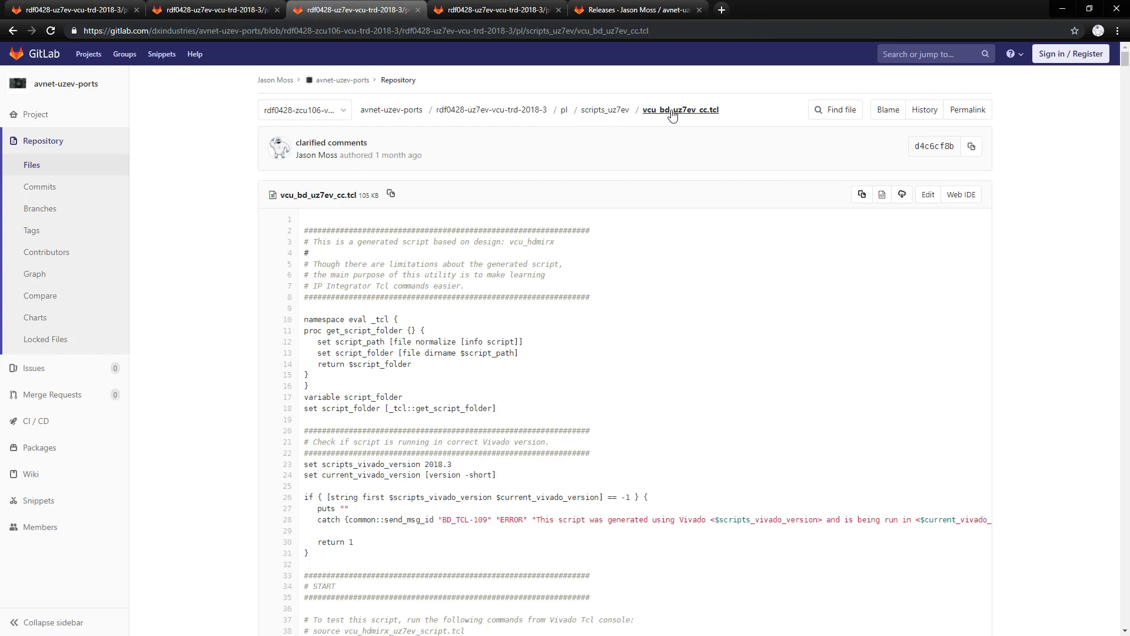
{"action": "mouse_move", "coordinate": [463, 212]}
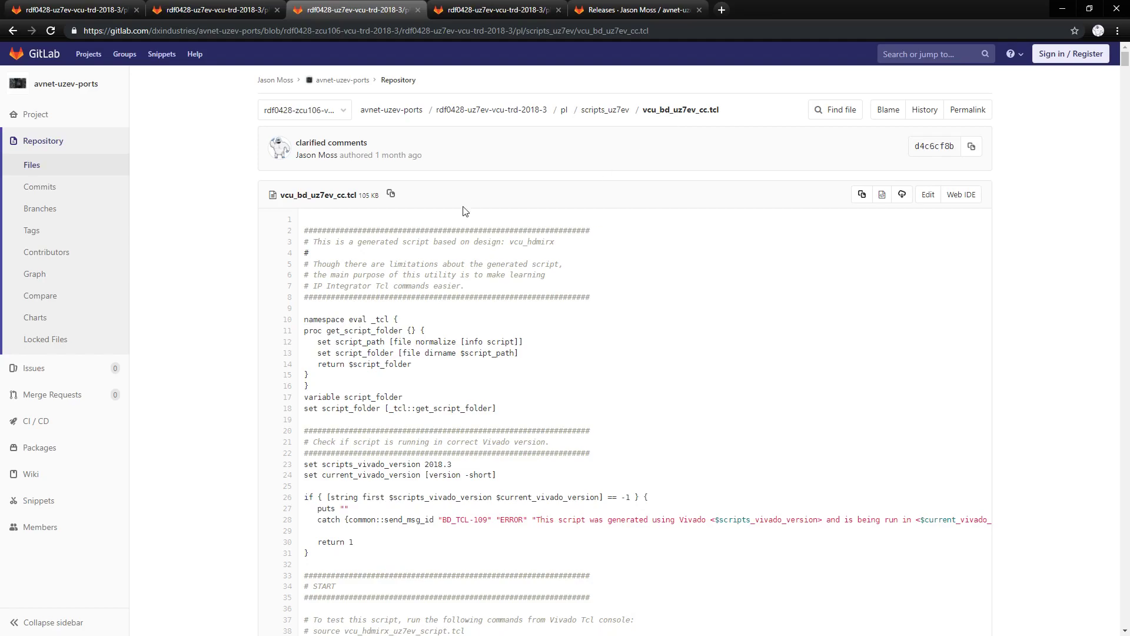
- Scroll vcu_bd_uz7ev_cc.tcl past the CHECK IPs list to proc create_hier_cell_mpsoc_ss
{"action": "scroll", "scroll_direction": "down", "scroll_amount": 3}
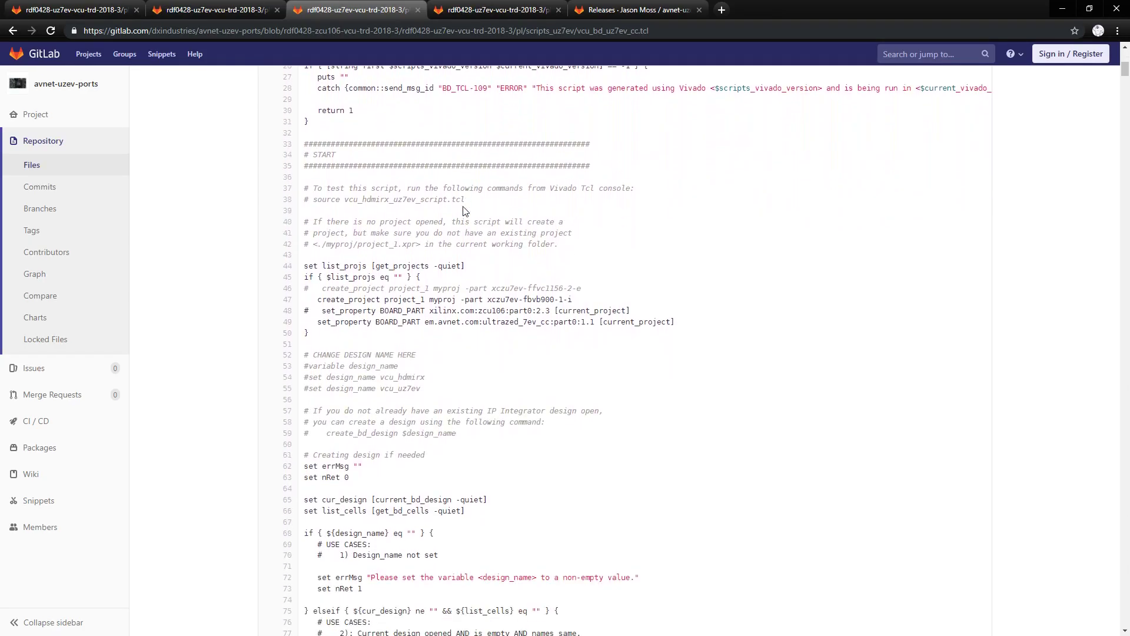
{"action": "scroll", "scroll_direction": "down", "scroll_amount": 3}
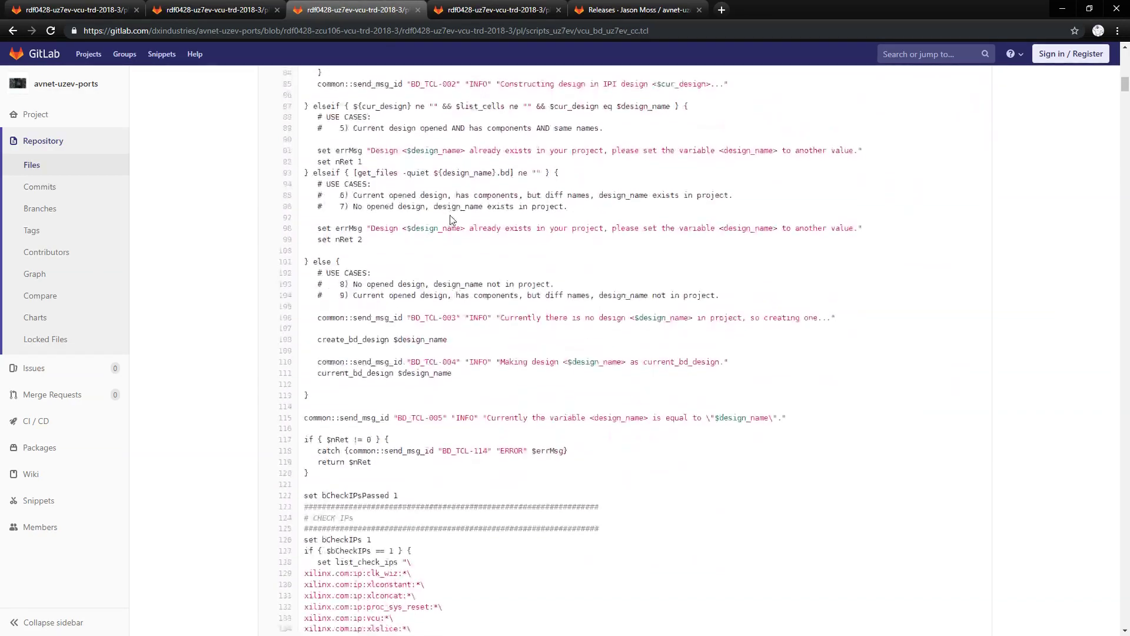
{"action": "scroll", "scroll_direction": "down", "scroll_amount": 3}
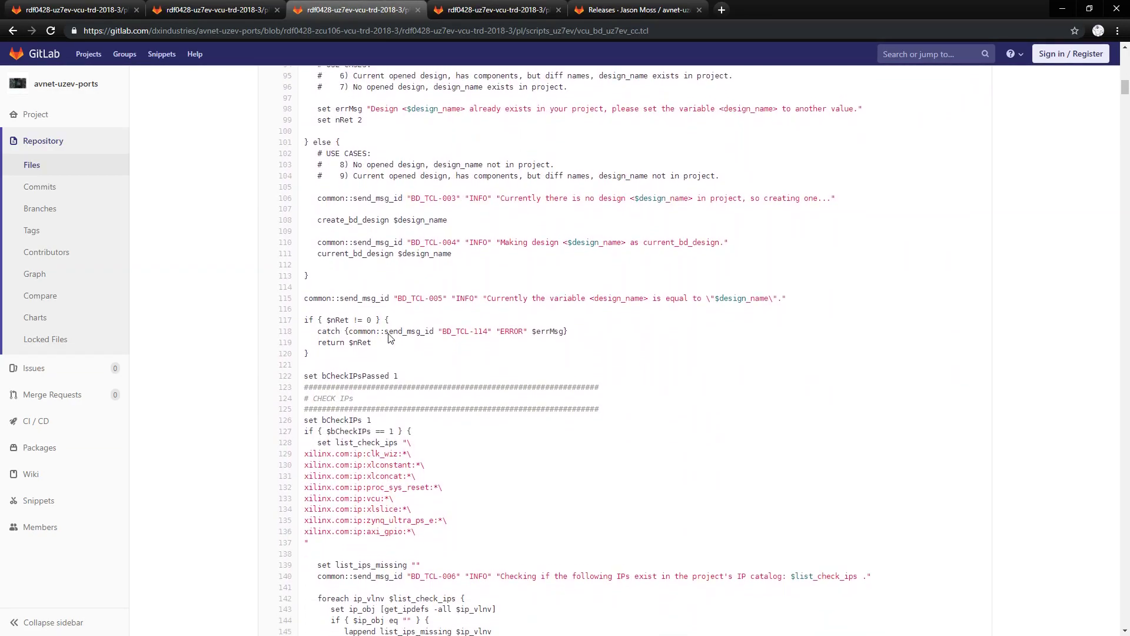
{"action": "scroll", "scroll_direction": "down", "scroll_amount": 3}
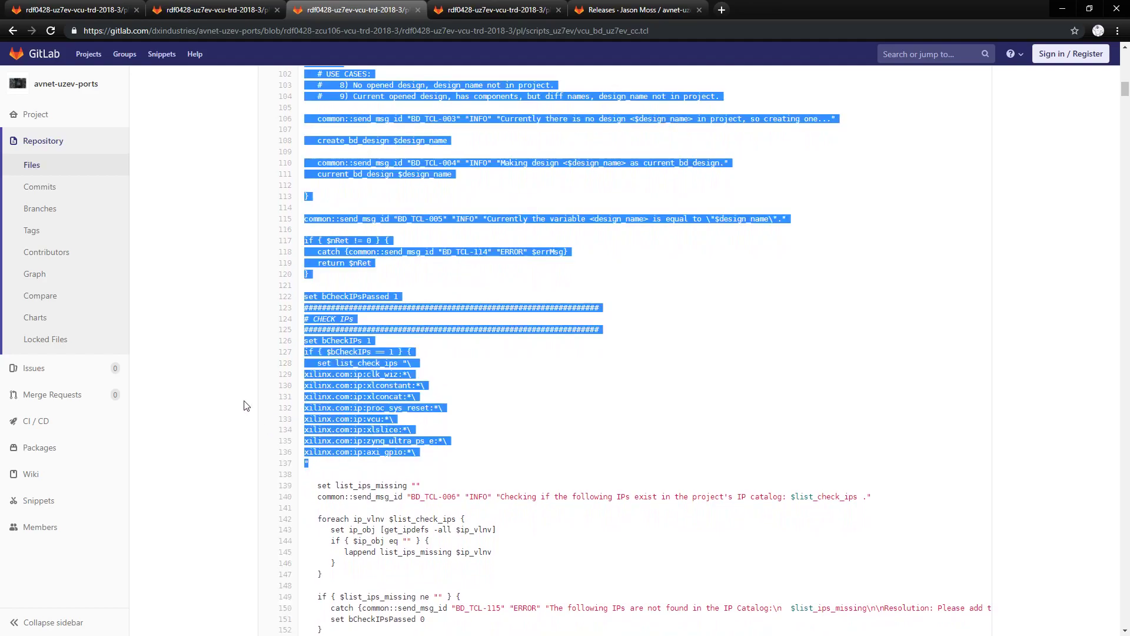
{"action": "left_click", "coordinate": [424, 458]}
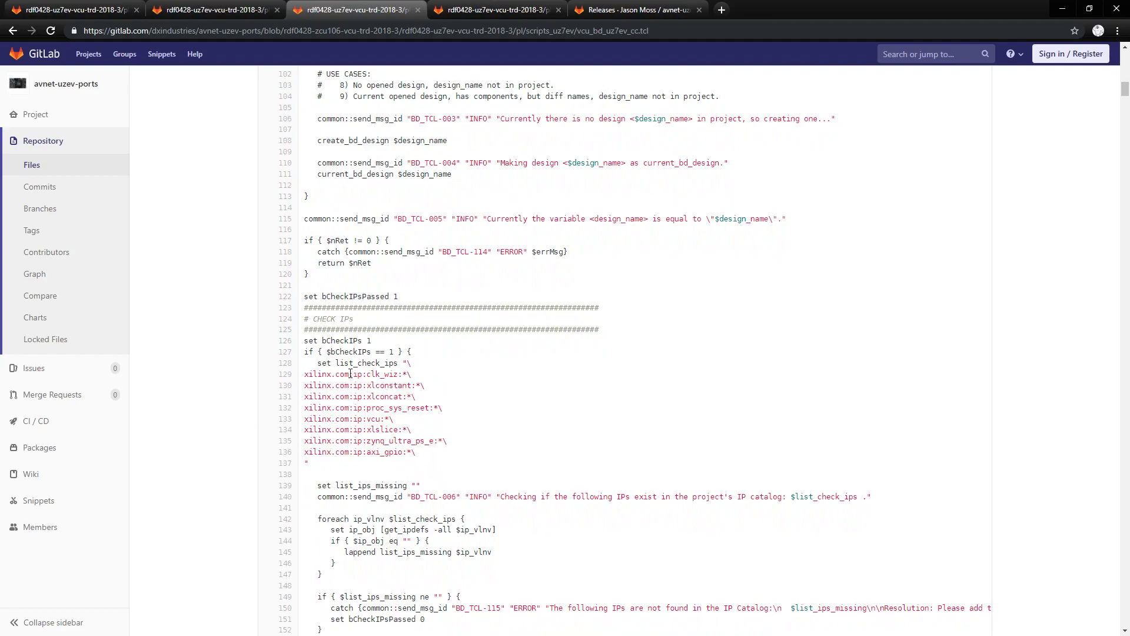
{"action": "mouse_move", "coordinate": [339, 296]}
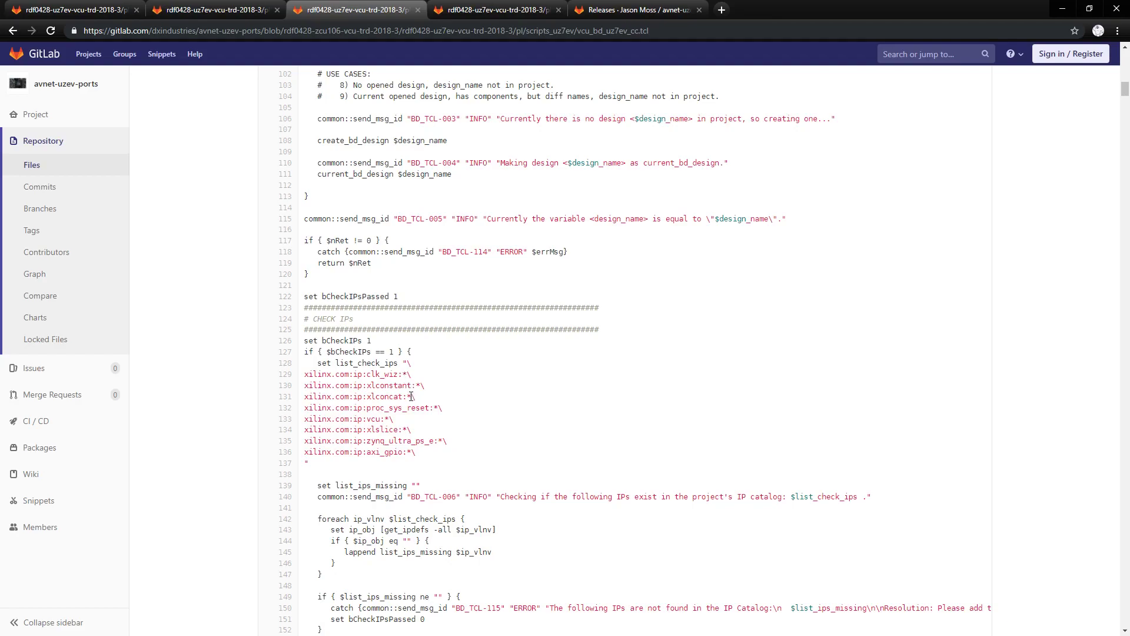
{"action": "mouse_move", "coordinate": [382, 418]}
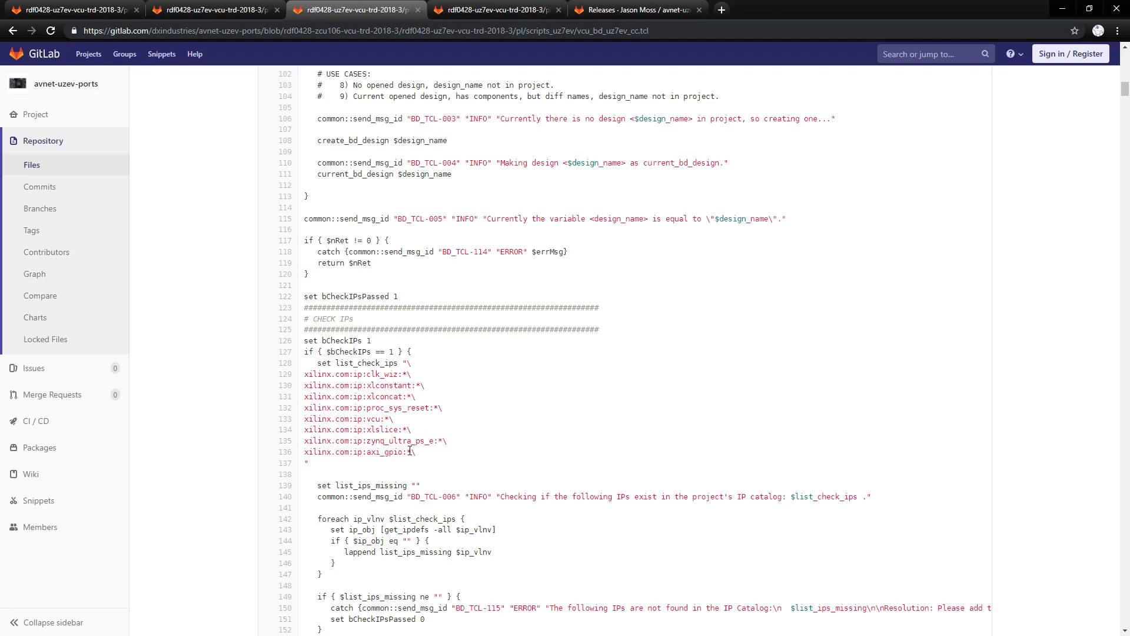
{"action": "scroll", "scroll_direction": "down", "scroll_amount": 3}
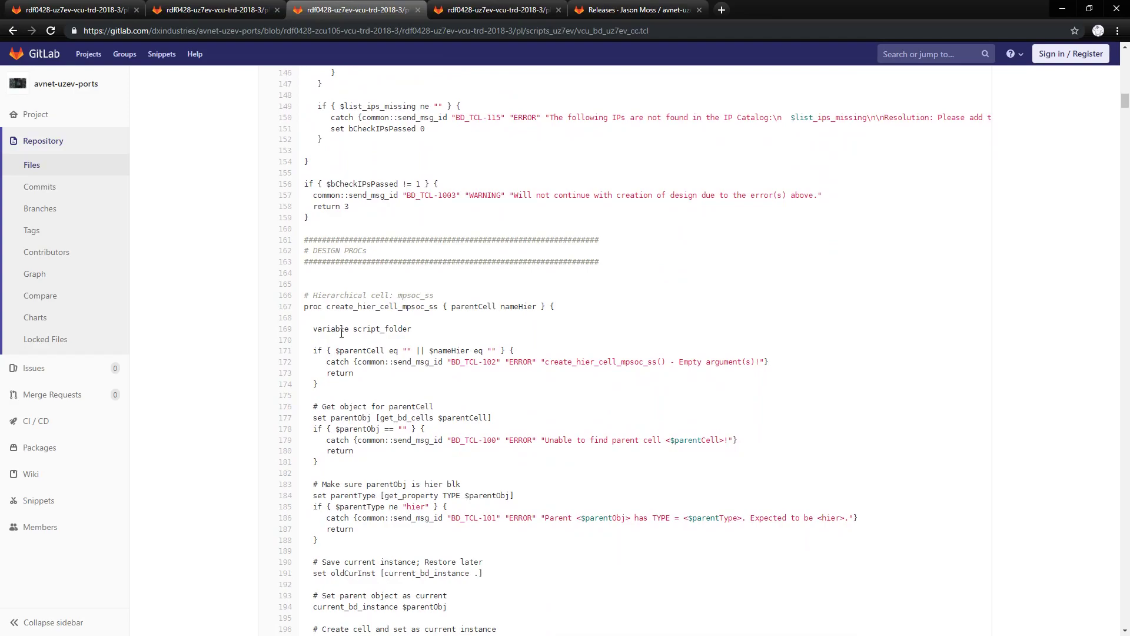
{"action": "mouse_move", "coordinate": [346, 315]}
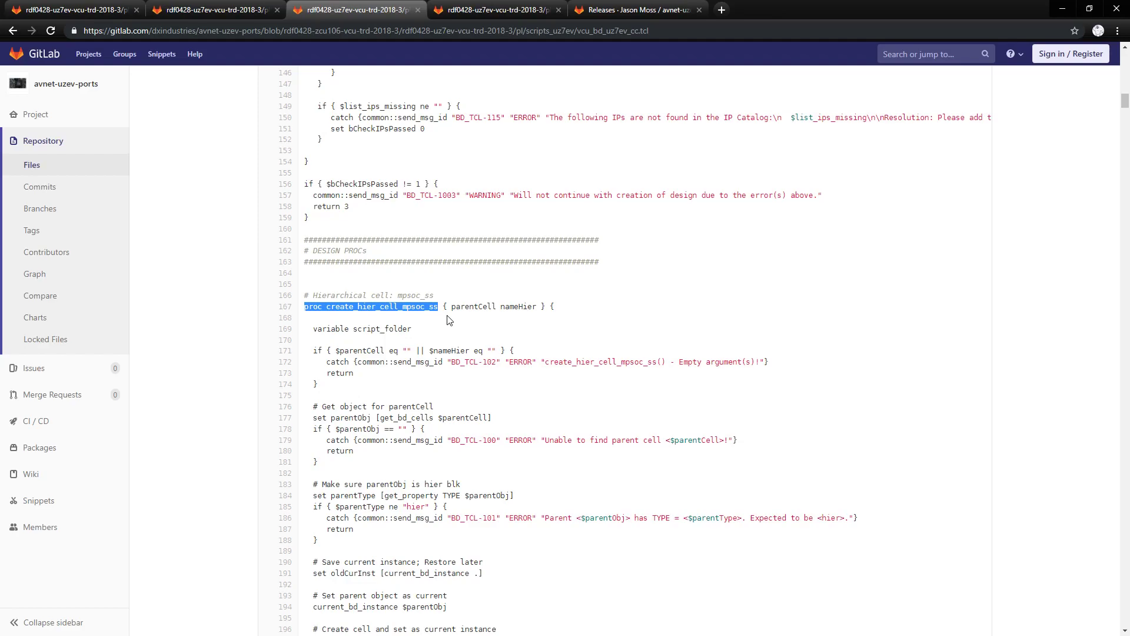
- Scroll down to the MPSOC Subsystem Interface Summary and its interface pin creation lines
{"action": "left_click", "coordinate": [423, 306]}
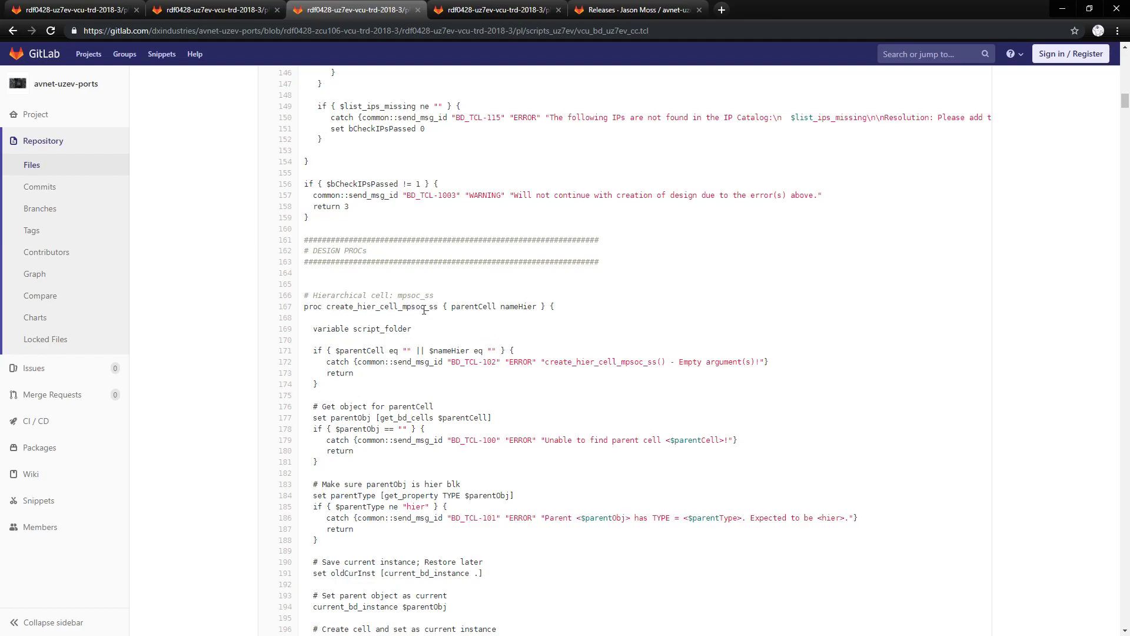
{"action": "scroll", "scroll_direction": "down", "scroll_amount": 3}
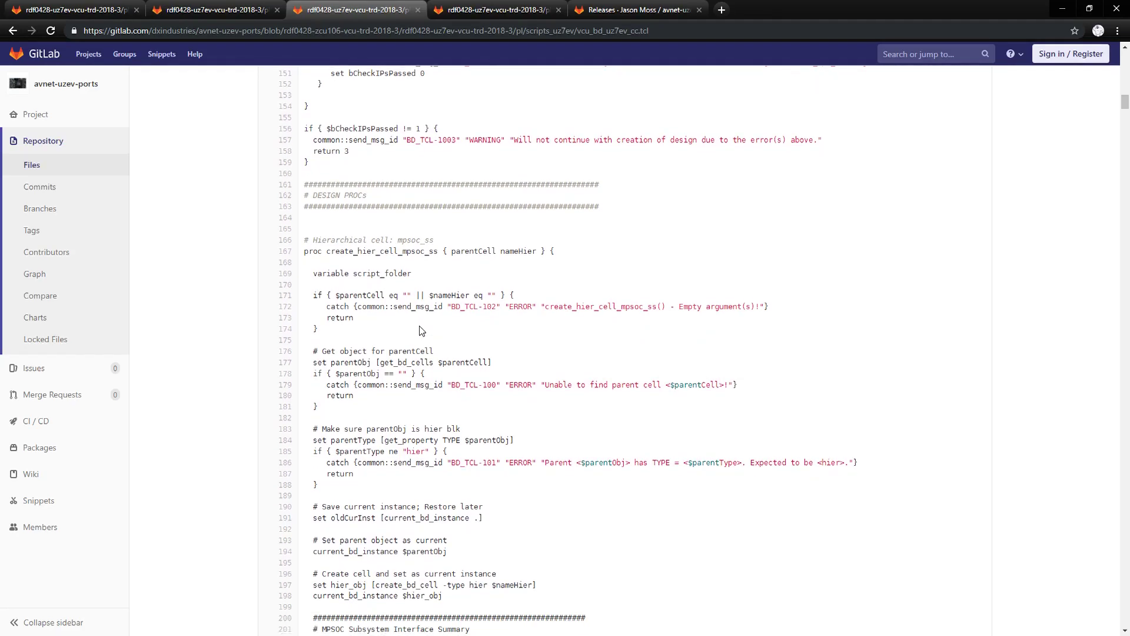
{"action": "scroll", "scroll_direction": "down", "scroll_amount": 3}
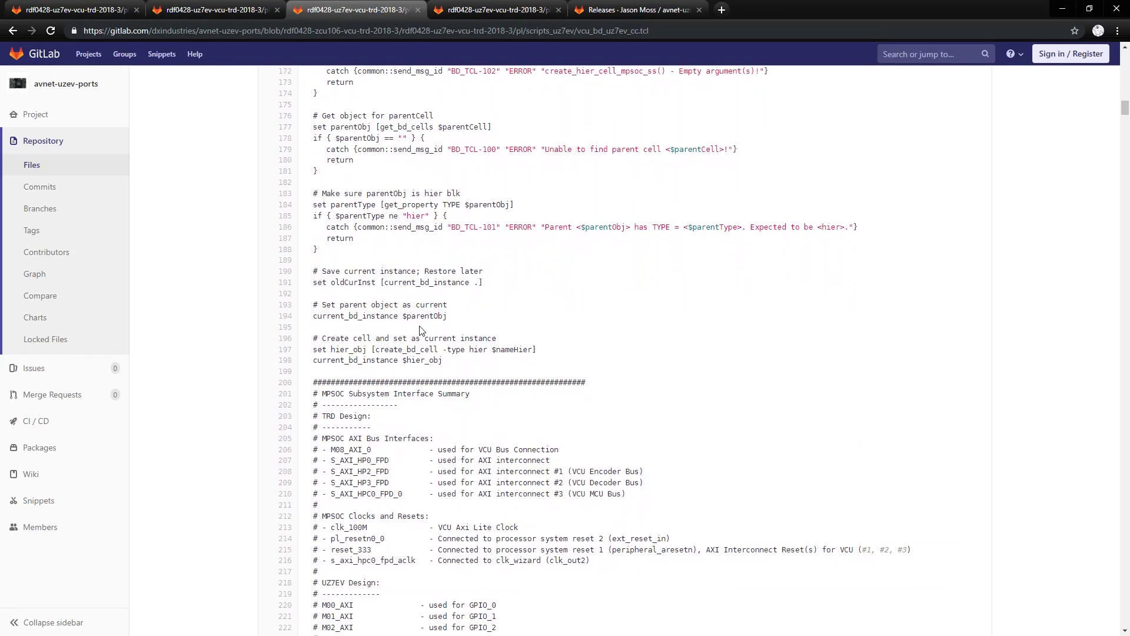
{"action": "scroll", "scroll_direction": "down", "scroll_amount": 3}
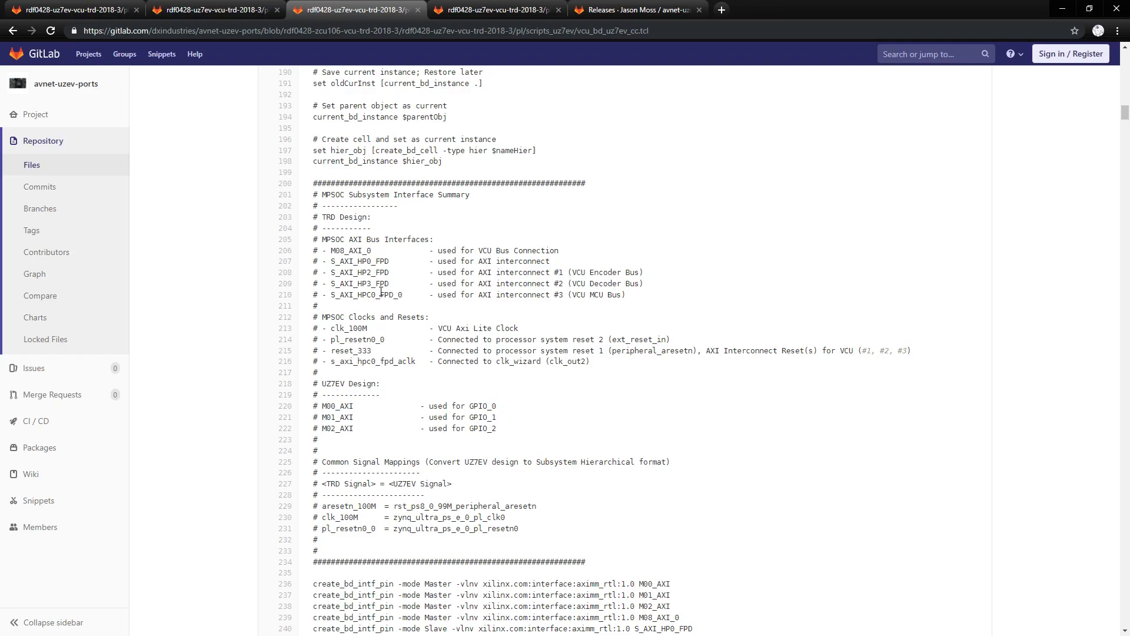
{"action": "mouse_move", "coordinate": [378, 338]}
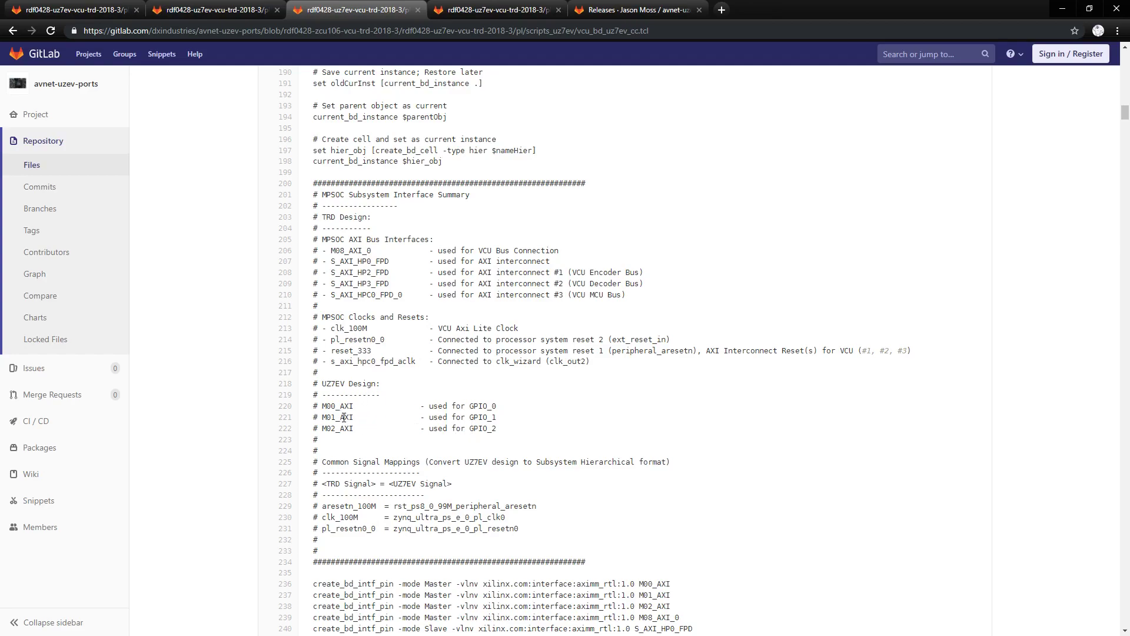
{"action": "mouse_move", "coordinate": [389, 417]}
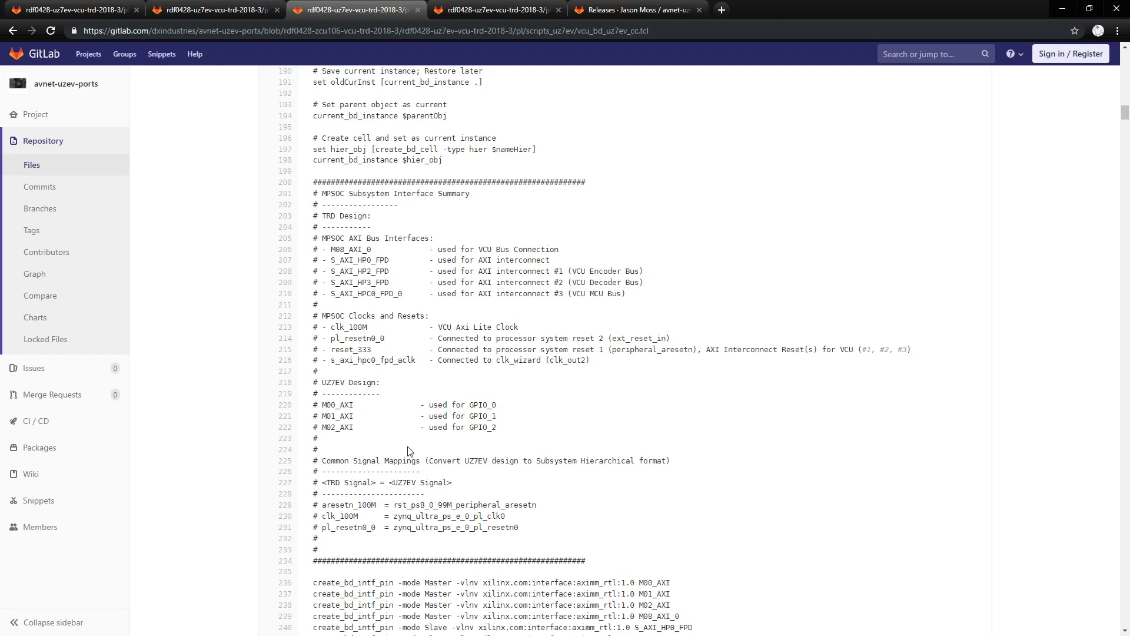
- Scroll past the create_bd_pin lines and highlight the zynq_ultra_ps_e_0 instance line
{"action": "scroll", "scroll_direction": "down", "scroll_amount": 3}
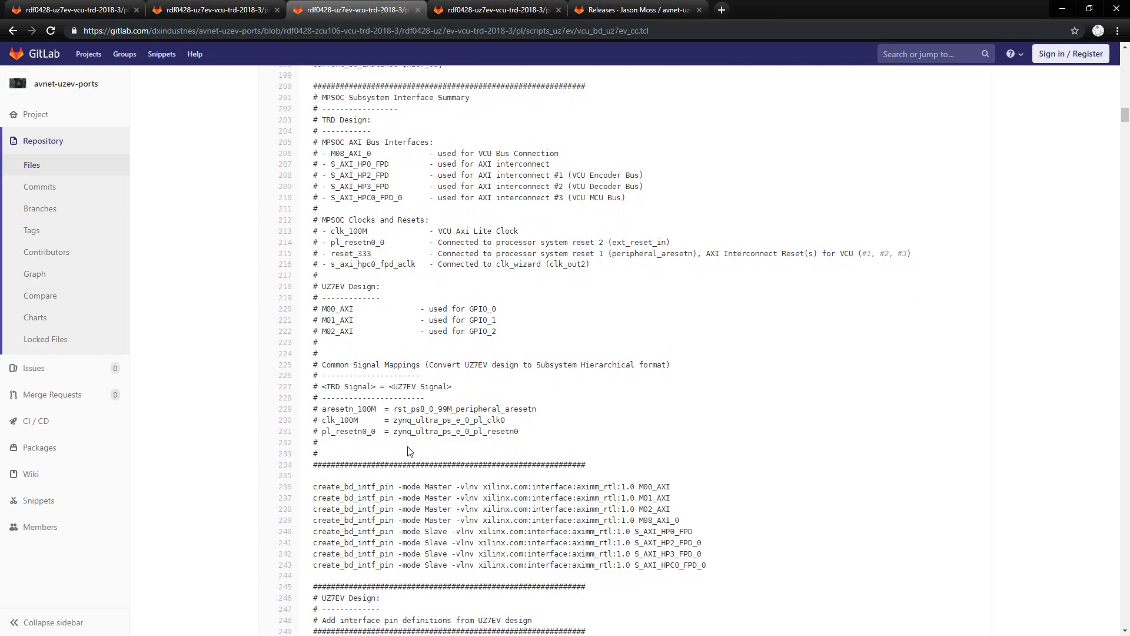
{"action": "scroll", "scroll_direction": "down", "scroll_amount": 3}
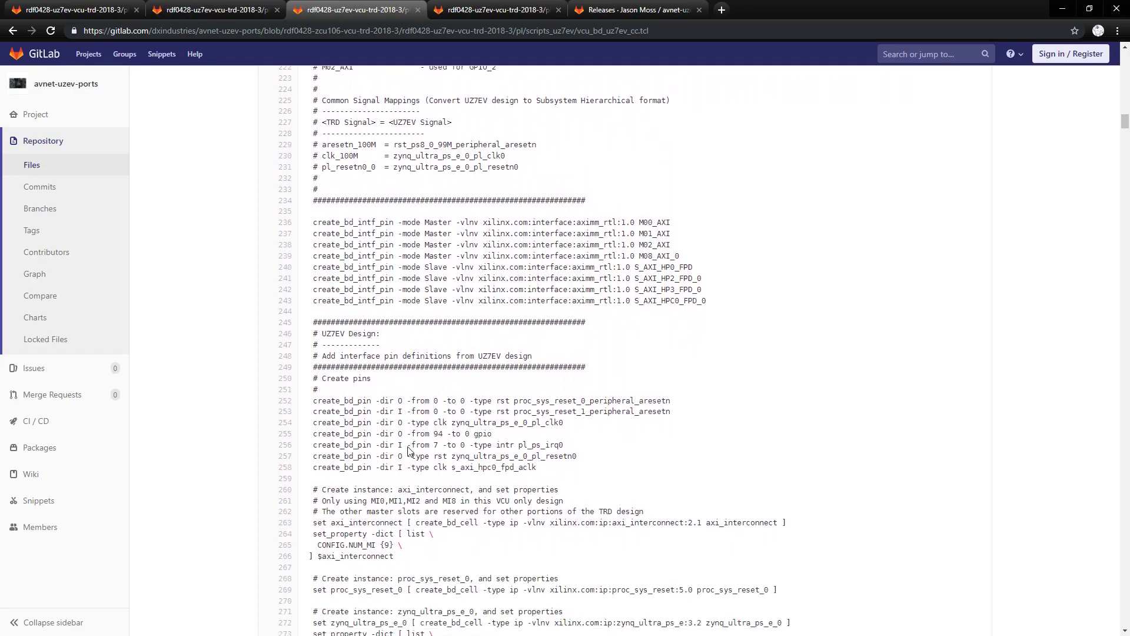
{"action": "scroll", "scroll_direction": "down", "scroll_amount": 3}
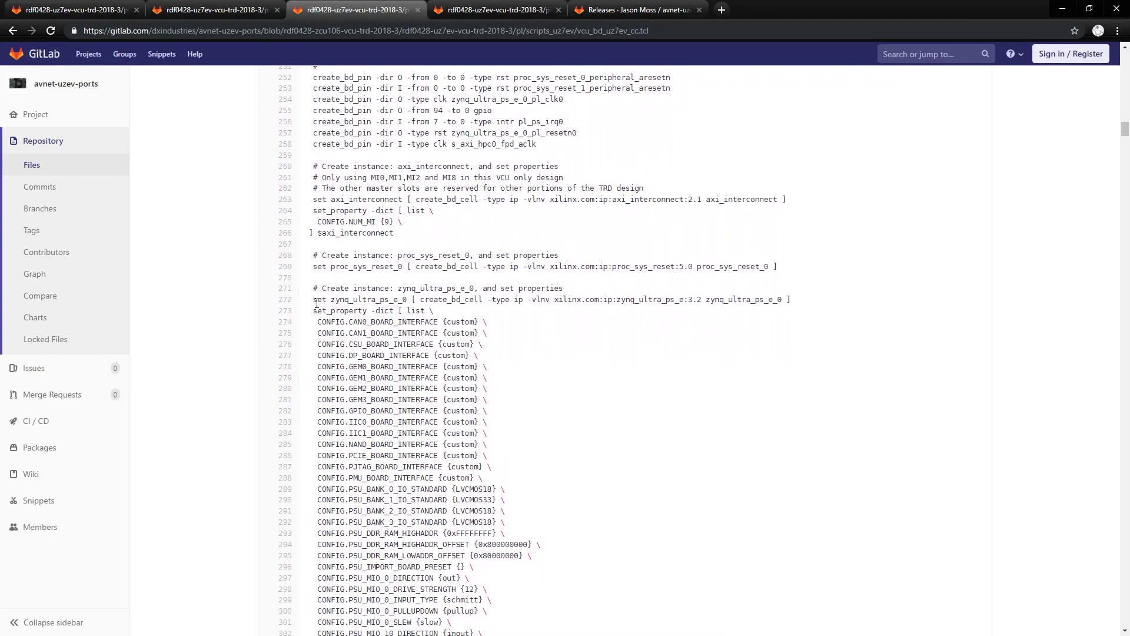
{"action": "double_click", "coordinate": [361, 299]}
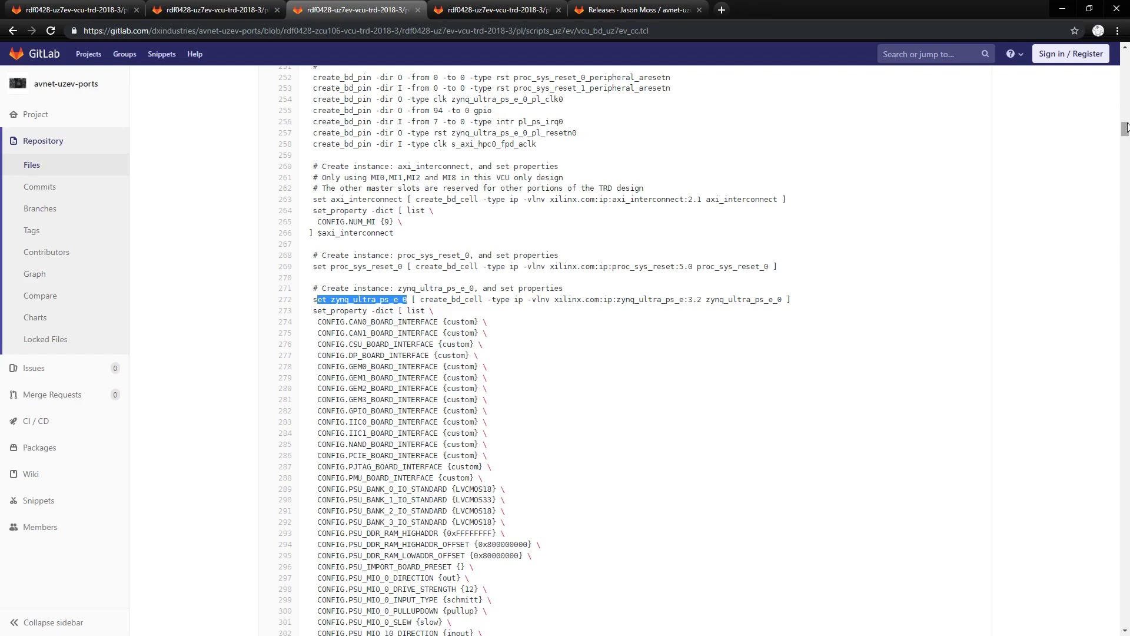
- Scroll past zynq_ultra_ps_e_0 properties and connection lines to proc create_root_design
{"action": "scroll", "scroll_direction": "down", "scroll_amount": 3}
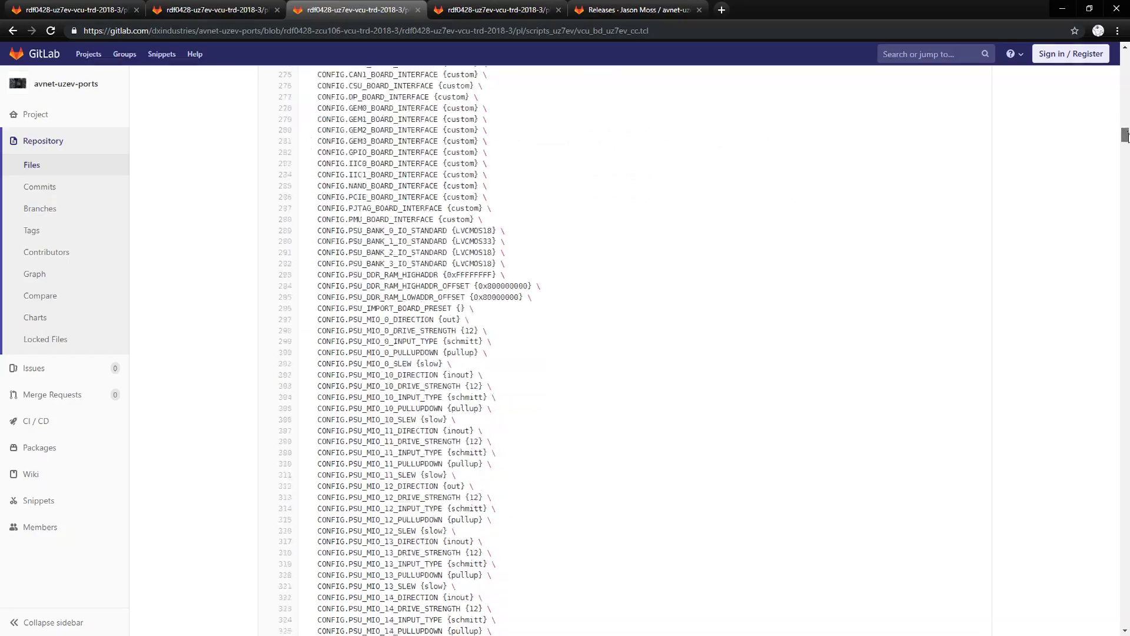
{"action": "scroll", "scroll_direction": "down", "scroll_amount": 3}
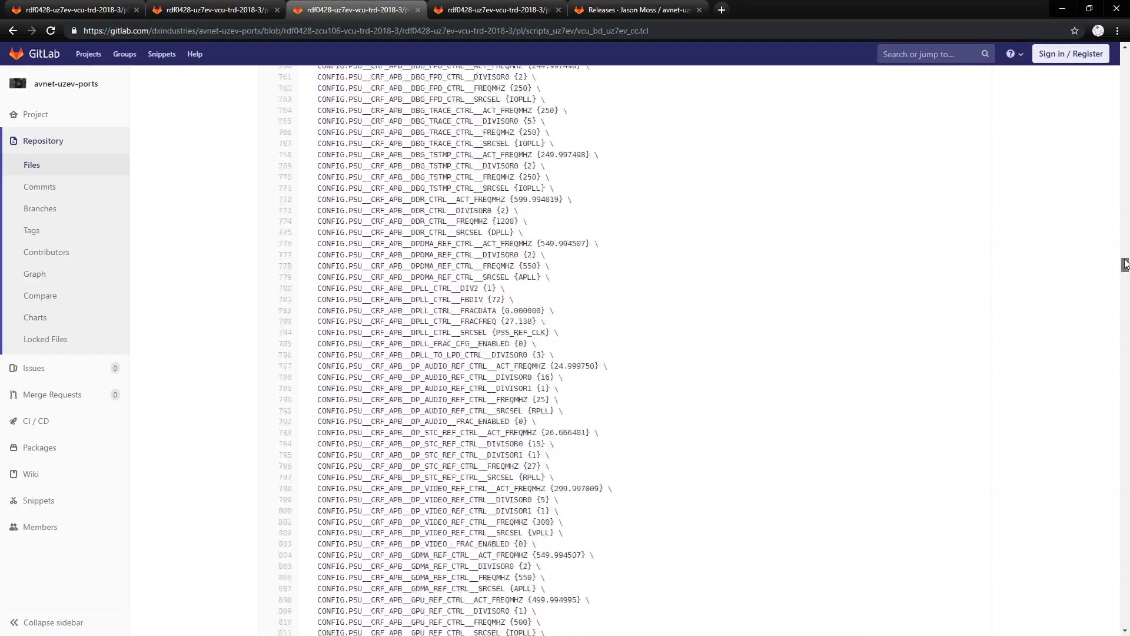
{"action": "scroll", "scroll_direction": "down", "scroll_amount": 3}
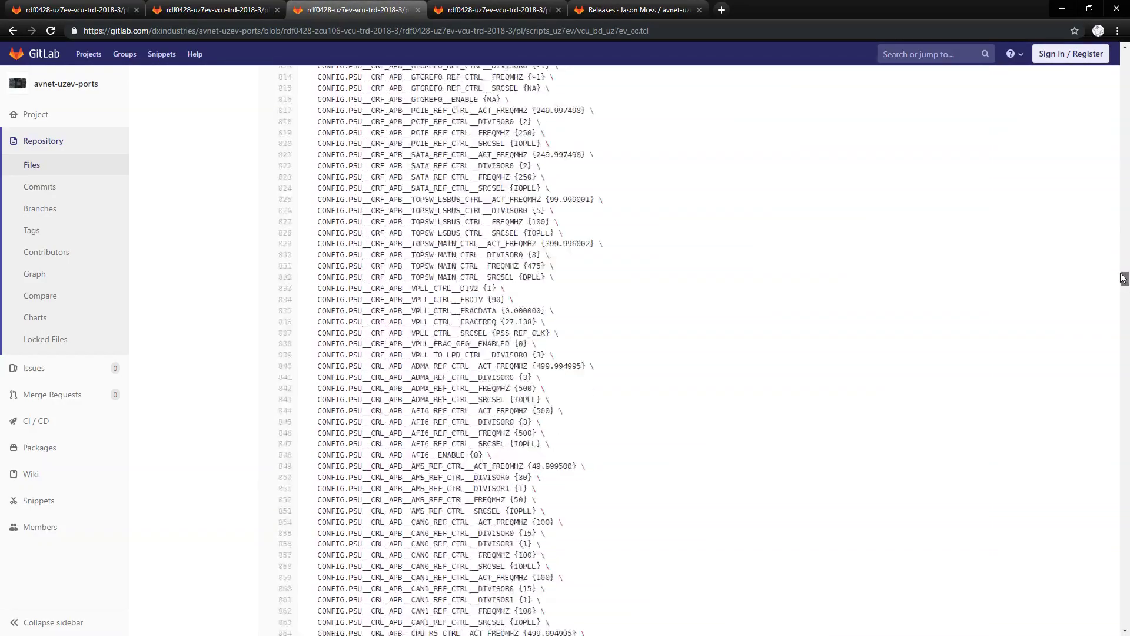
{"action": "scroll", "scroll_direction": "down", "scroll_amount": 3}
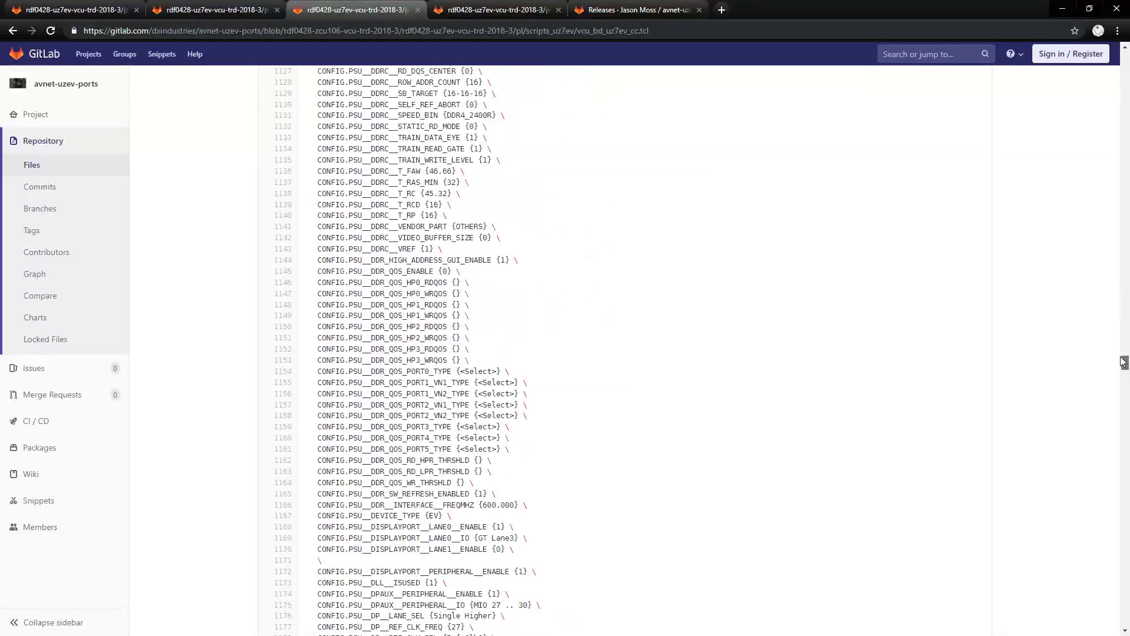
{"action": "scroll", "scroll_direction": "down", "scroll_amount": 3}
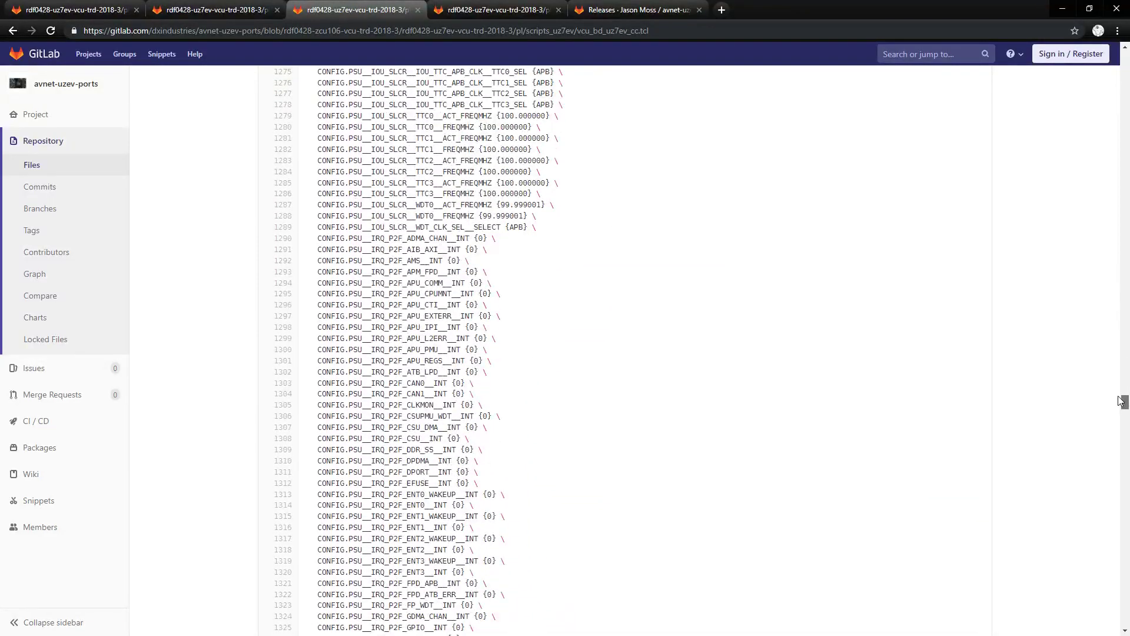
{"action": "scroll", "scroll_direction": "down", "scroll_amount": 3}
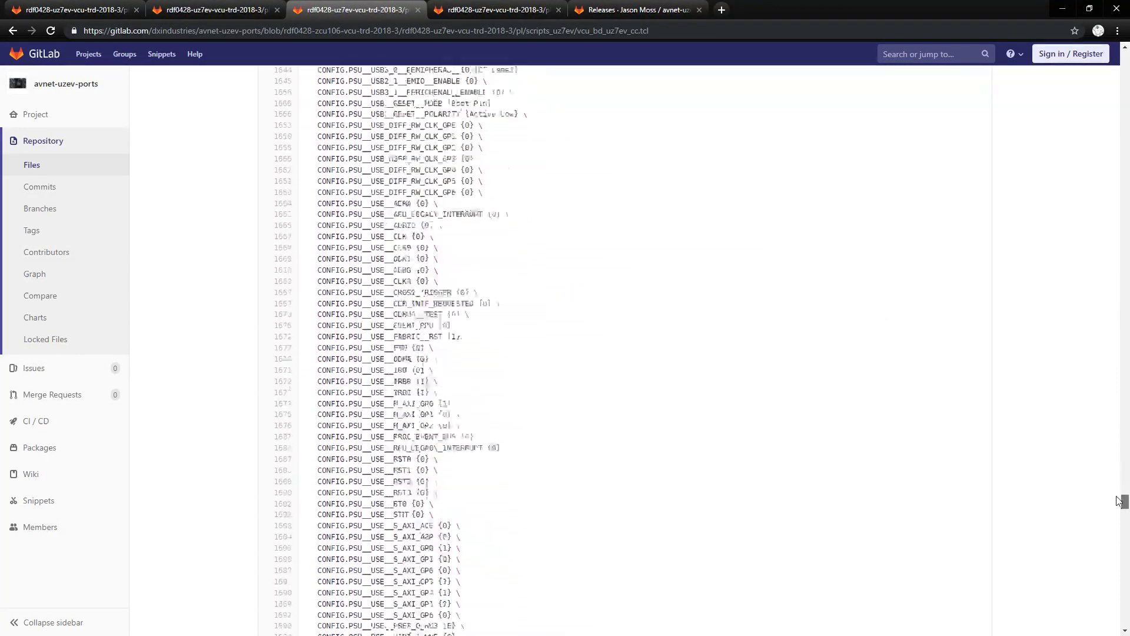
{"action": "scroll", "scroll_direction": "down", "scroll_amount": 3}
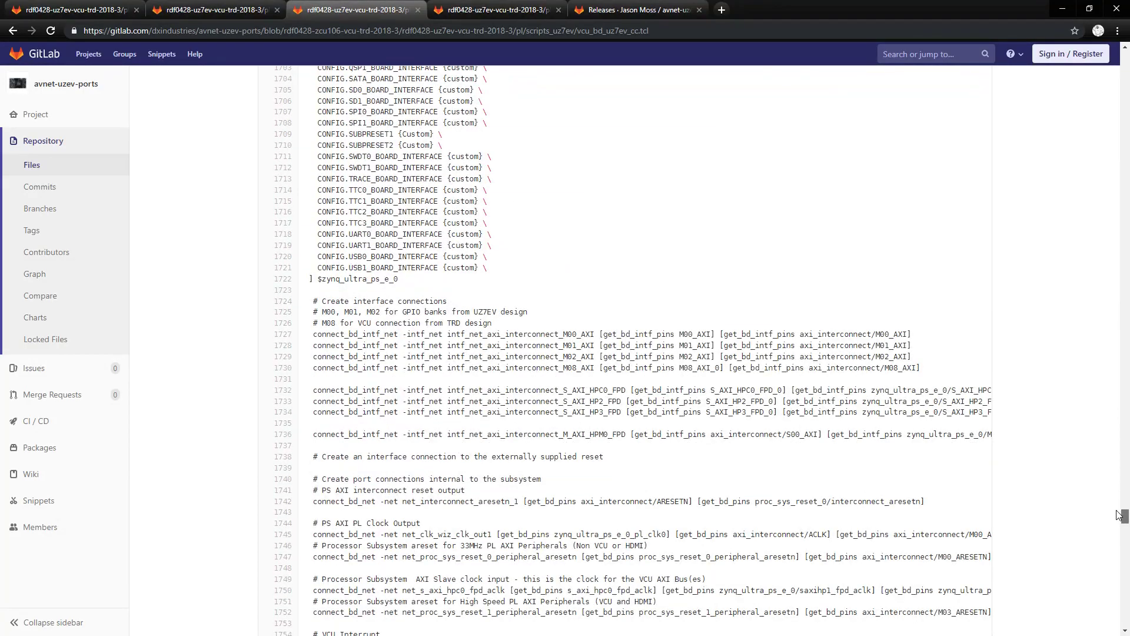
{"action": "double_click", "coordinate": [353, 279]}
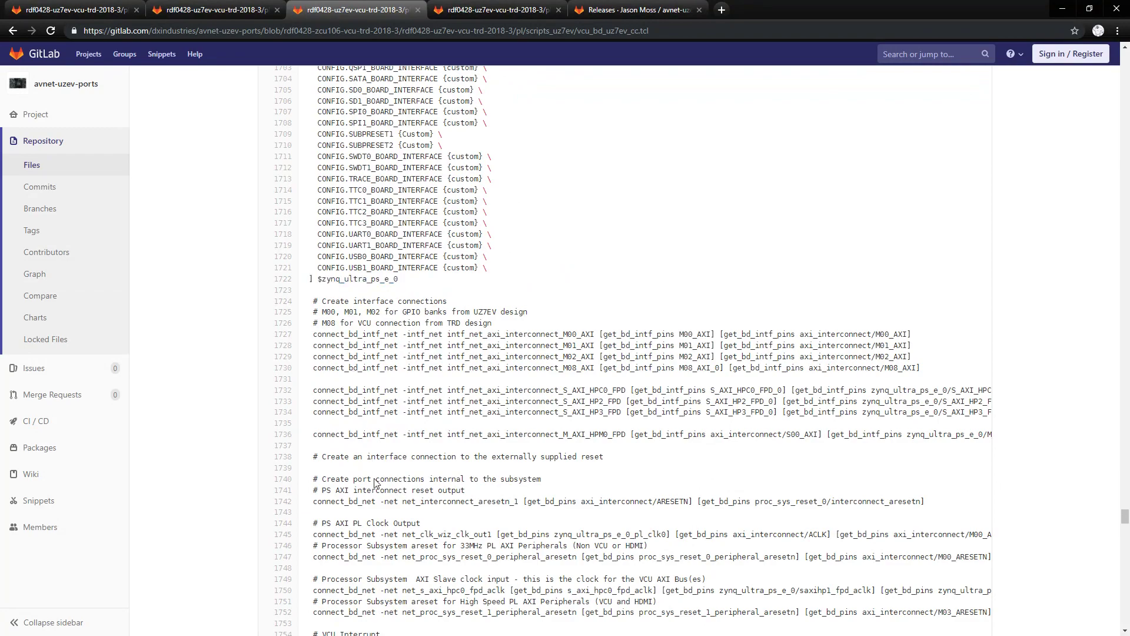
{"action": "scroll", "scroll_direction": "down", "scroll_amount": 3}
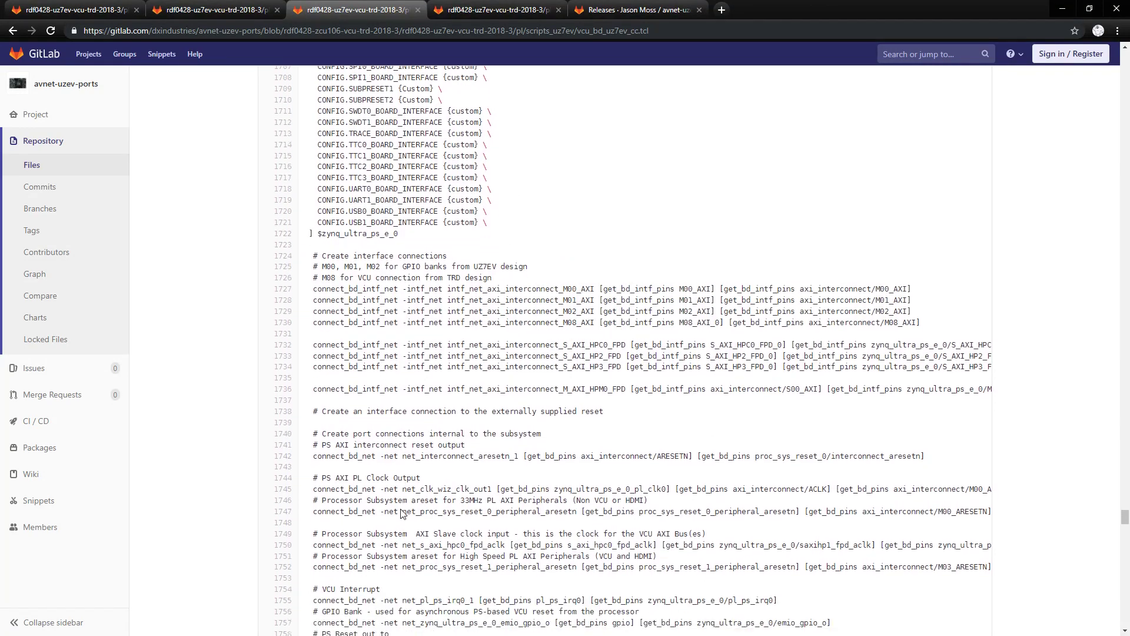
{"action": "scroll", "scroll_direction": "down", "scroll_amount": 3}
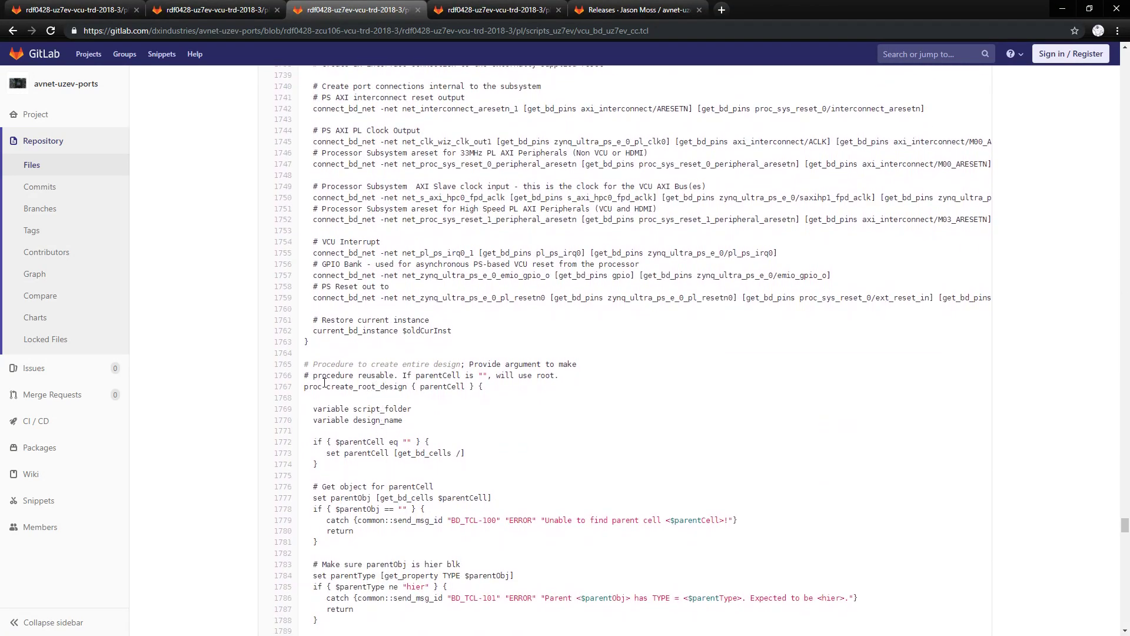
- Highlight proc create_root_design and scroll to the axi_interconnect_1, _2 and _3 instances
{"action": "double_click", "coordinate": [315, 387]}
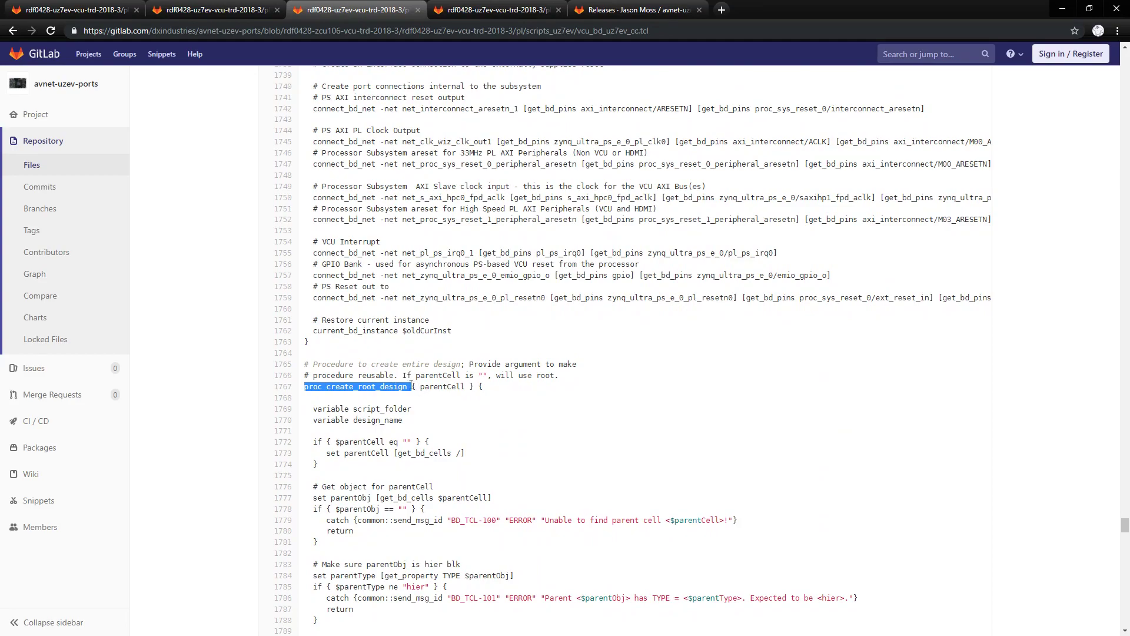
{"action": "scroll", "scroll_direction": "down", "scroll_amount": 3}
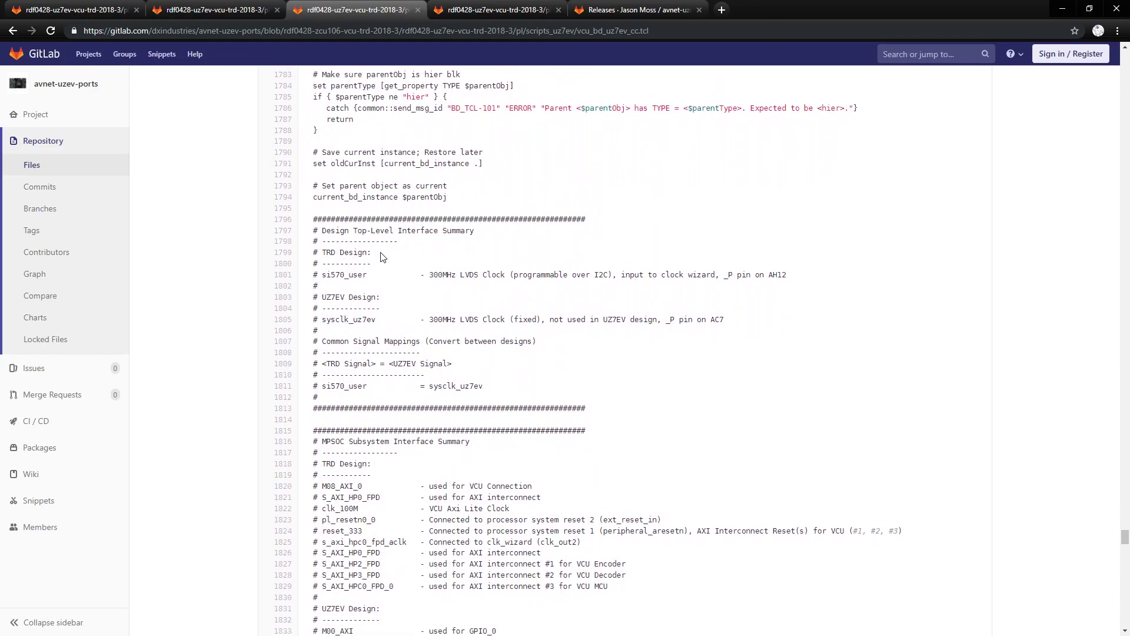
{"action": "scroll", "scroll_direction": "down", "scroll_amount": 3}
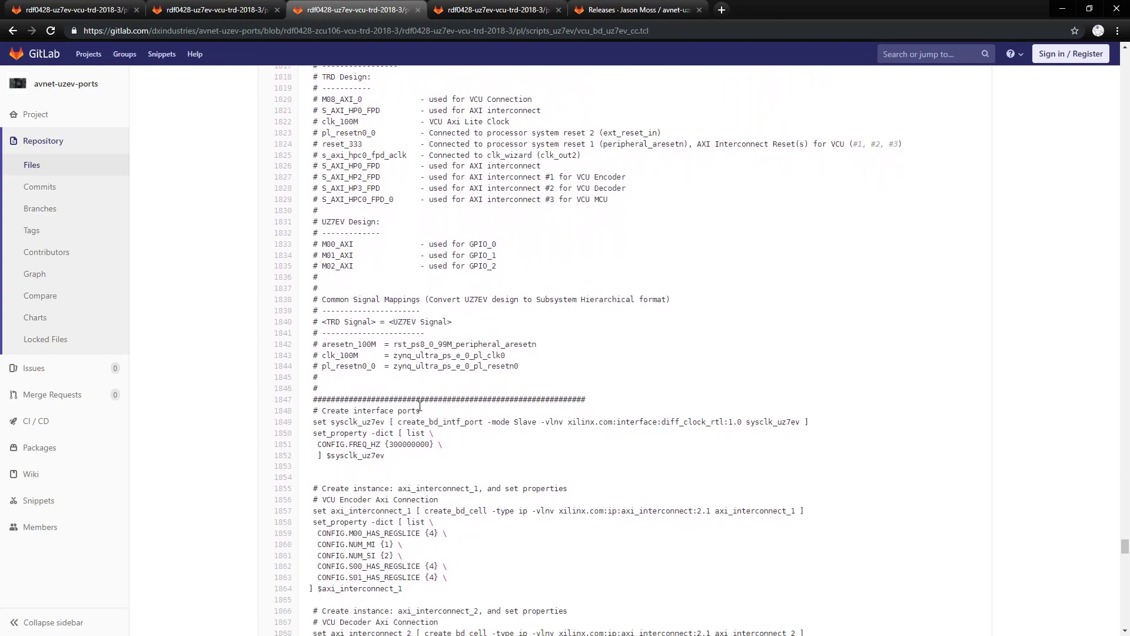
{"action": "scroll", "scroll_direction": "down", "scroll_amount": 3}
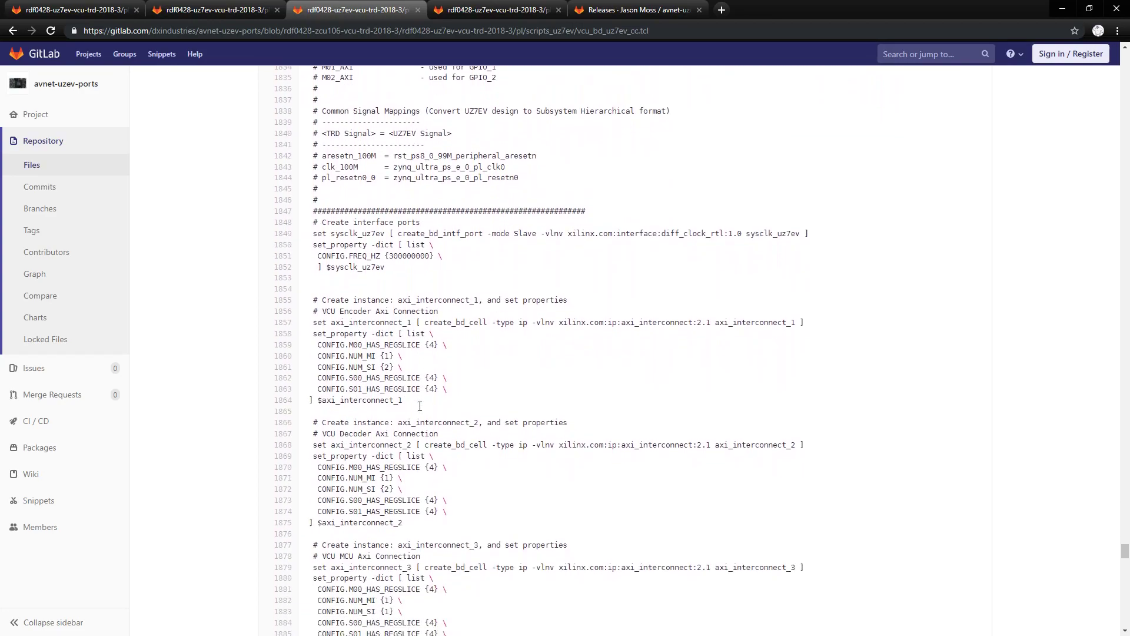
{"action": "scroll", "scroll_direction": "down", "scroll_amount": 3}
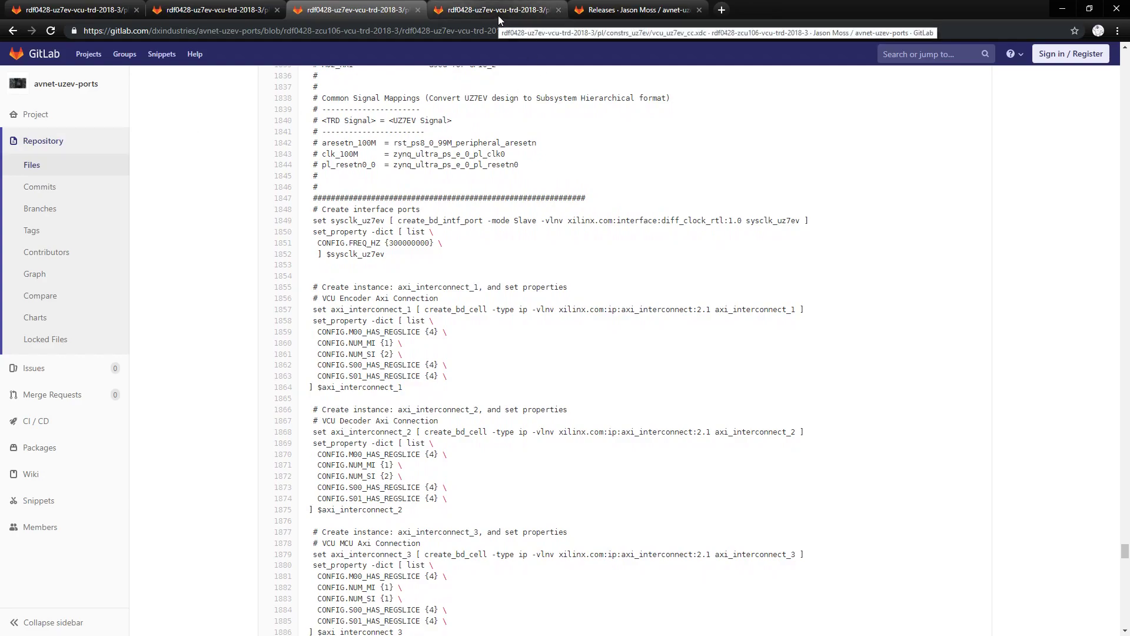
- View the vcu_uz7ev_cc.xdc constraints setting sysclk_uz7ev_clk_p to pin AC8 with LVDS
{"action": "left_click", "coordinate": [494, 10]}
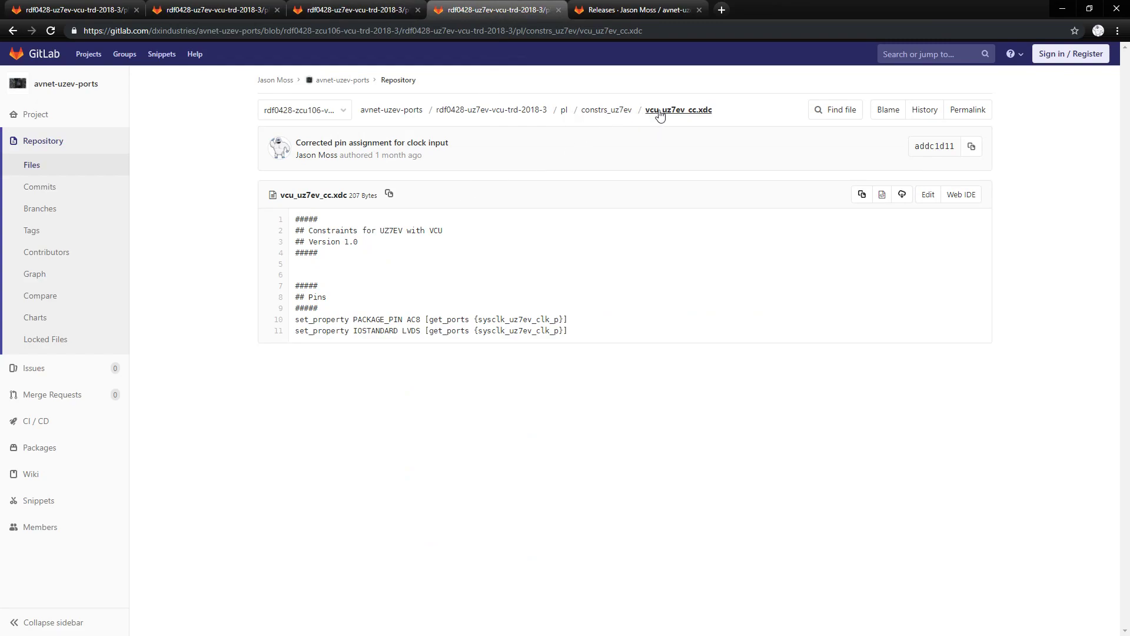
{"action": "mouse_move", "coordinate": [674, 115]}
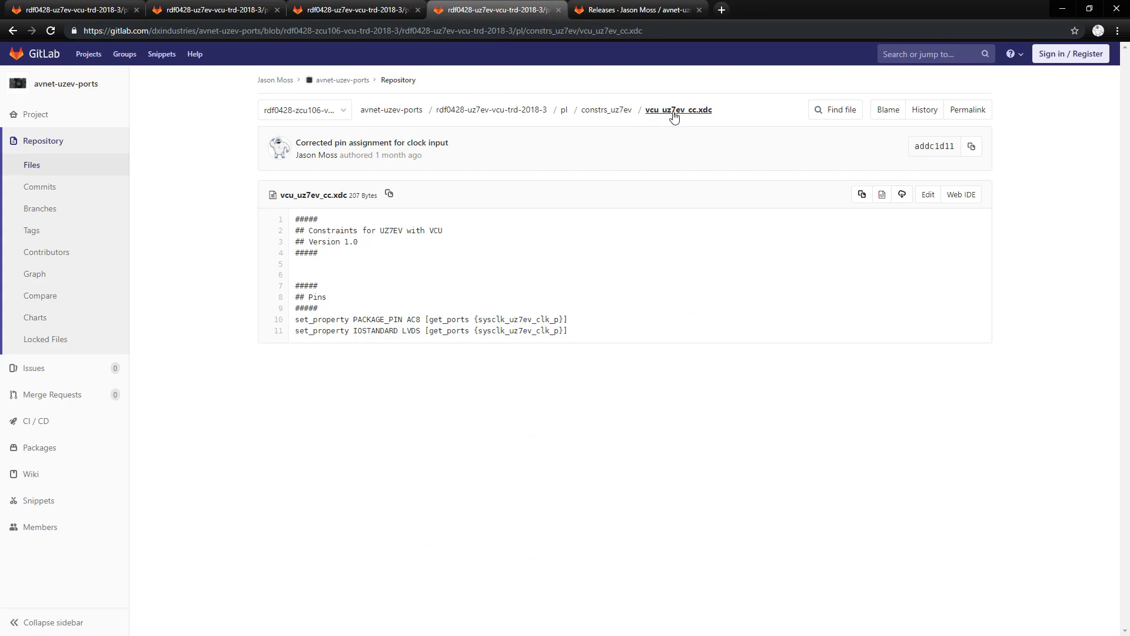
{"action": "mouse_move", "coordinate": [518, 311]}
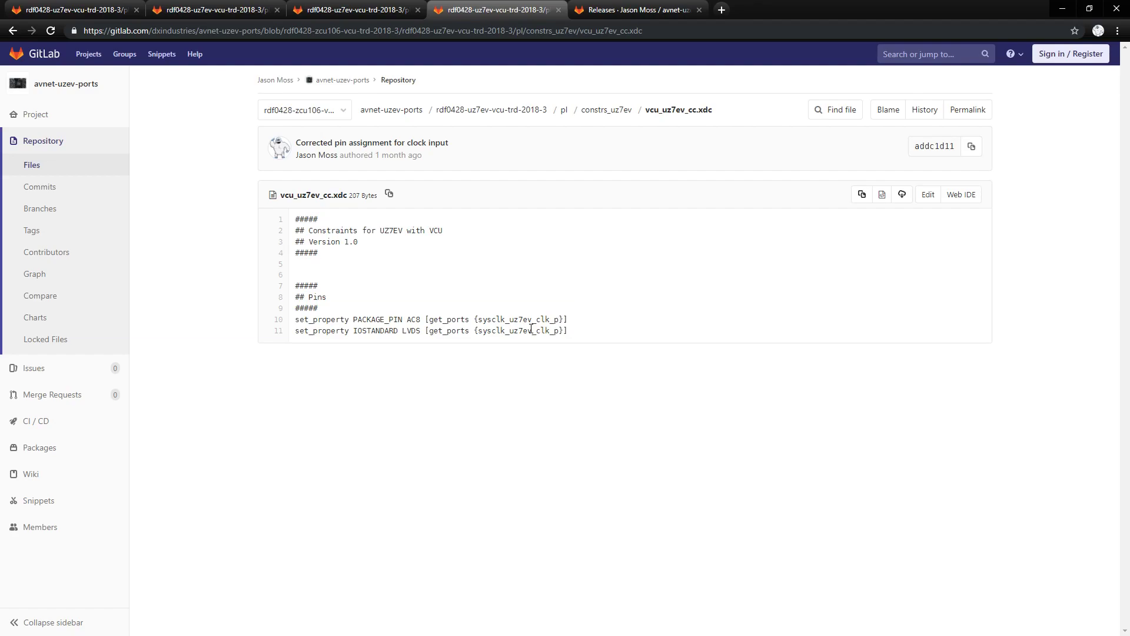
{"action": "mouse_move", "coordinate": [614, 348]}
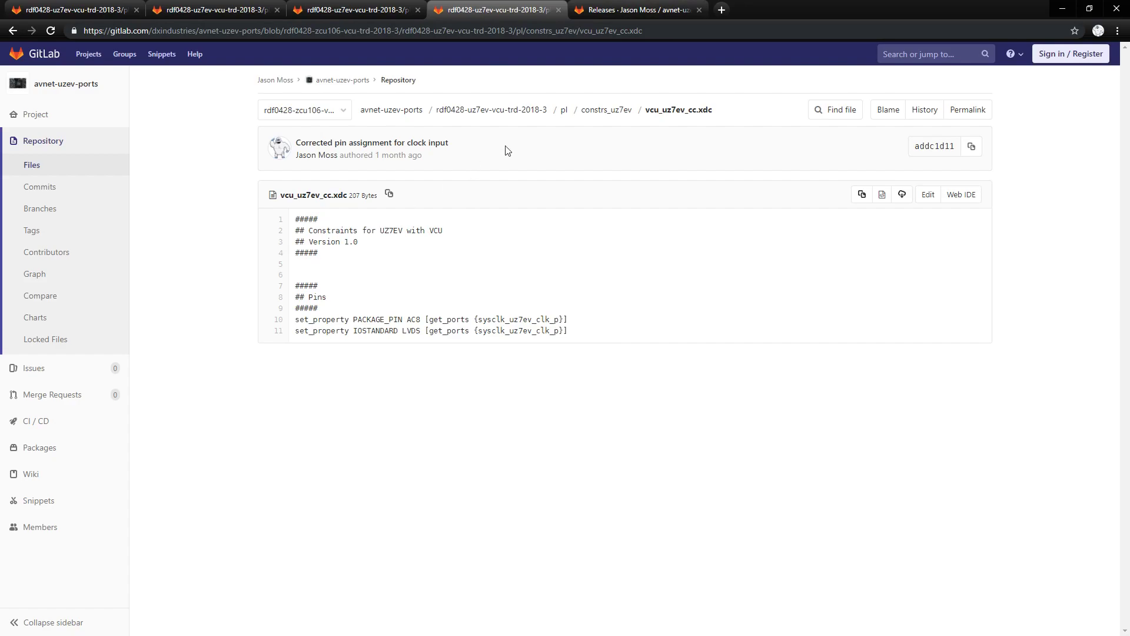
- Check the v2018.3 release notes, then return to the avnet-uzev-ports overview and close Clone options
{"action": "left_click", "coordinate": [637, 10]}
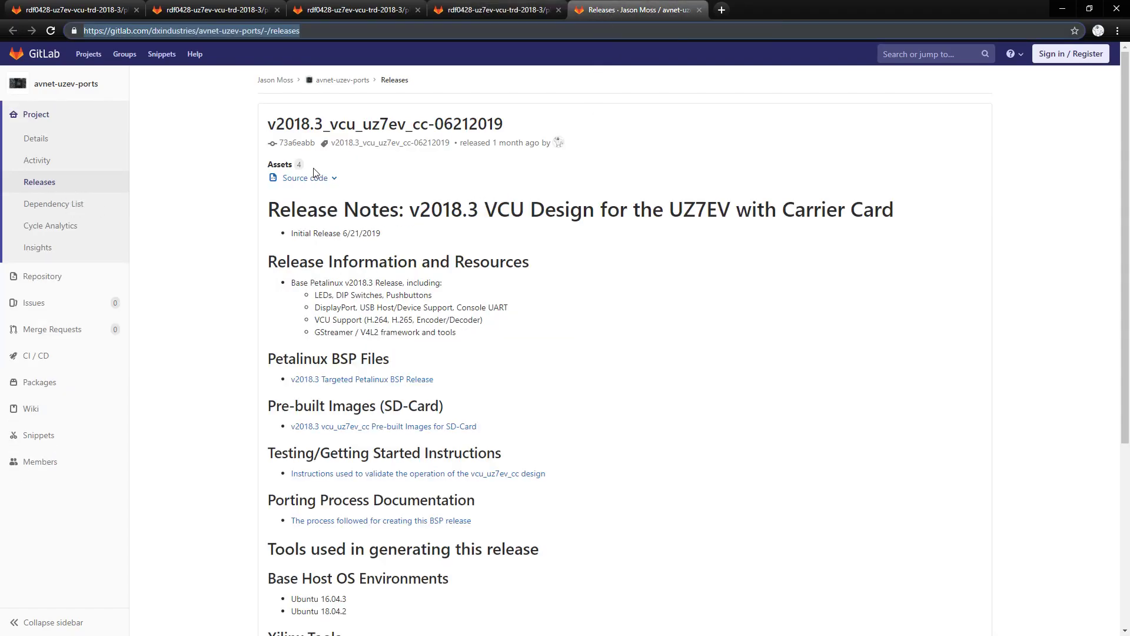
{"action": "left_click", "coordinate": [303, 177]}
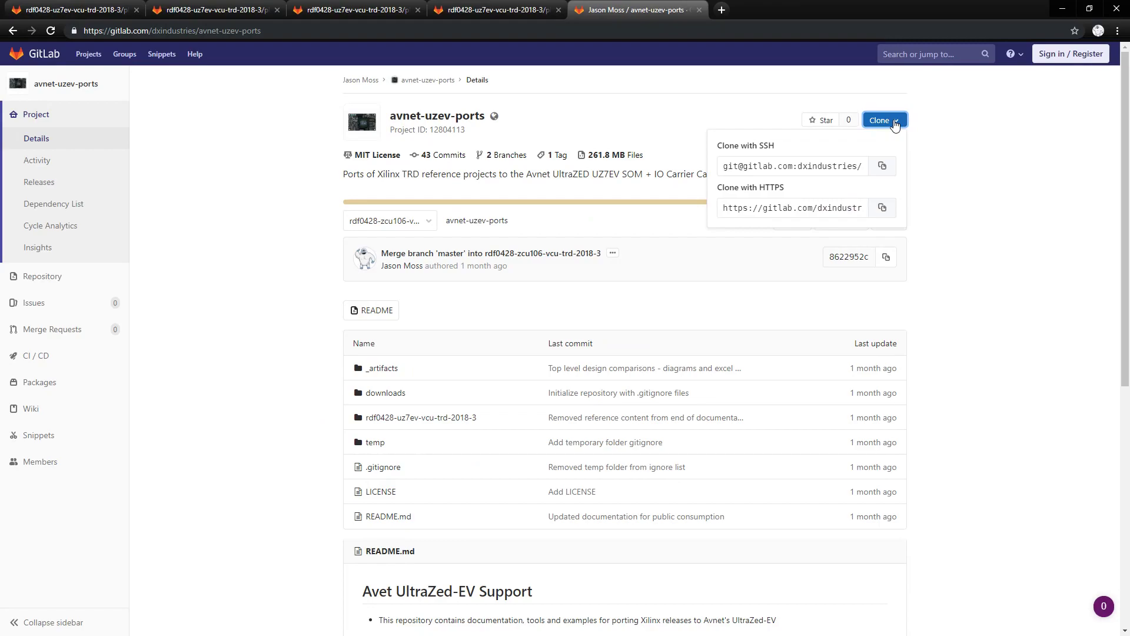
{"action": "mouse_move", "coordinate": [954, 182]}
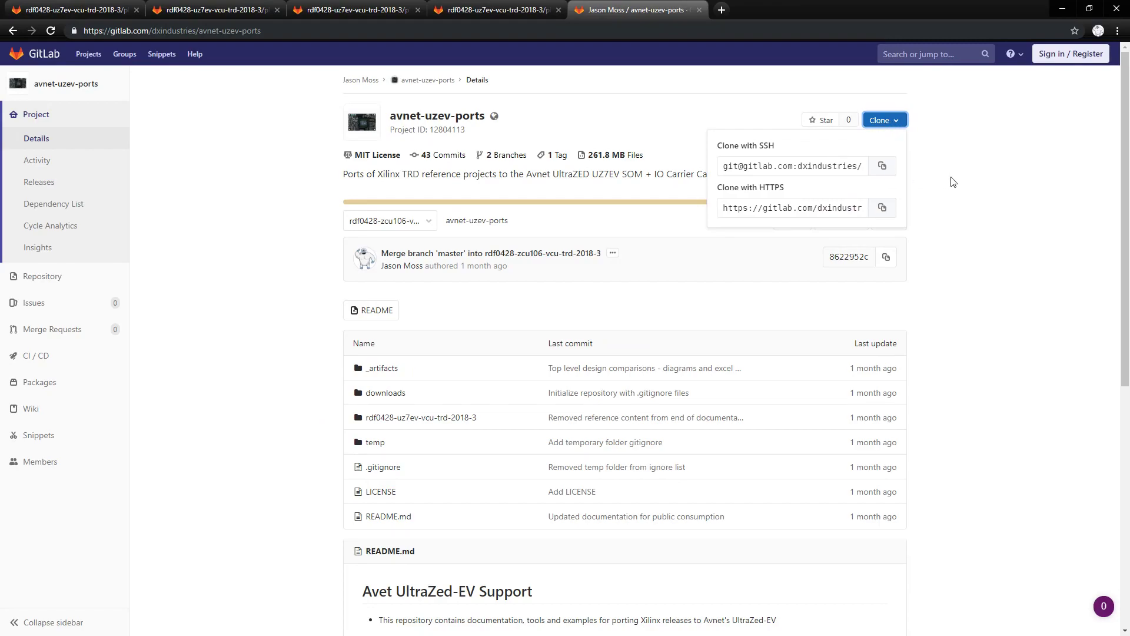
{"action": "left_click", "coordinate": [881, 120]}
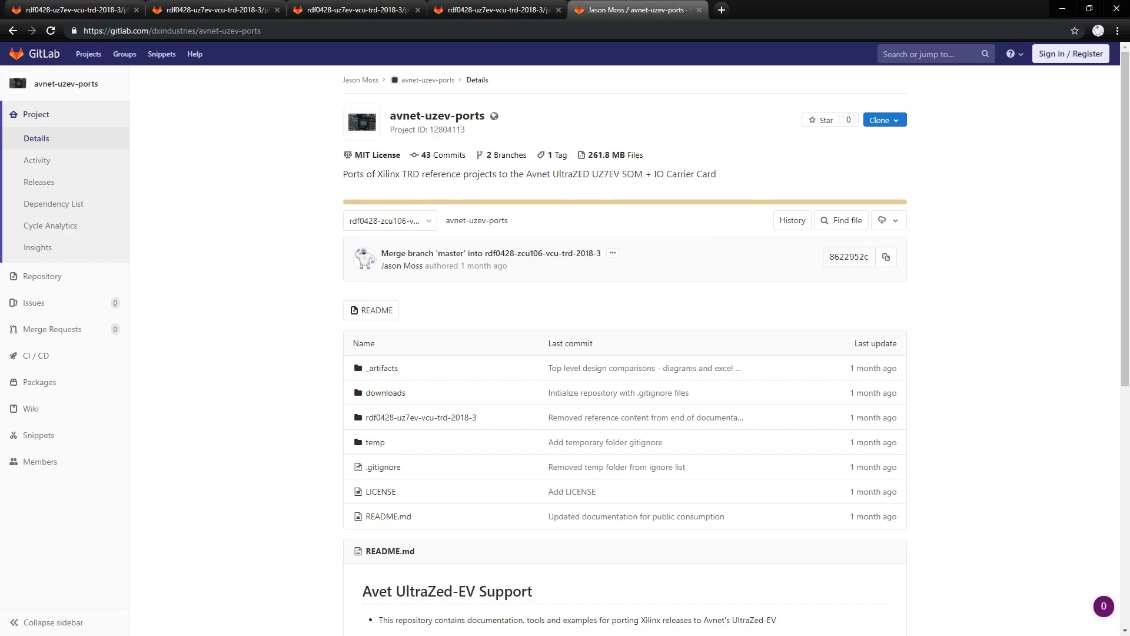
{"action": "mouse_move", "coordinate": [550, 402]}
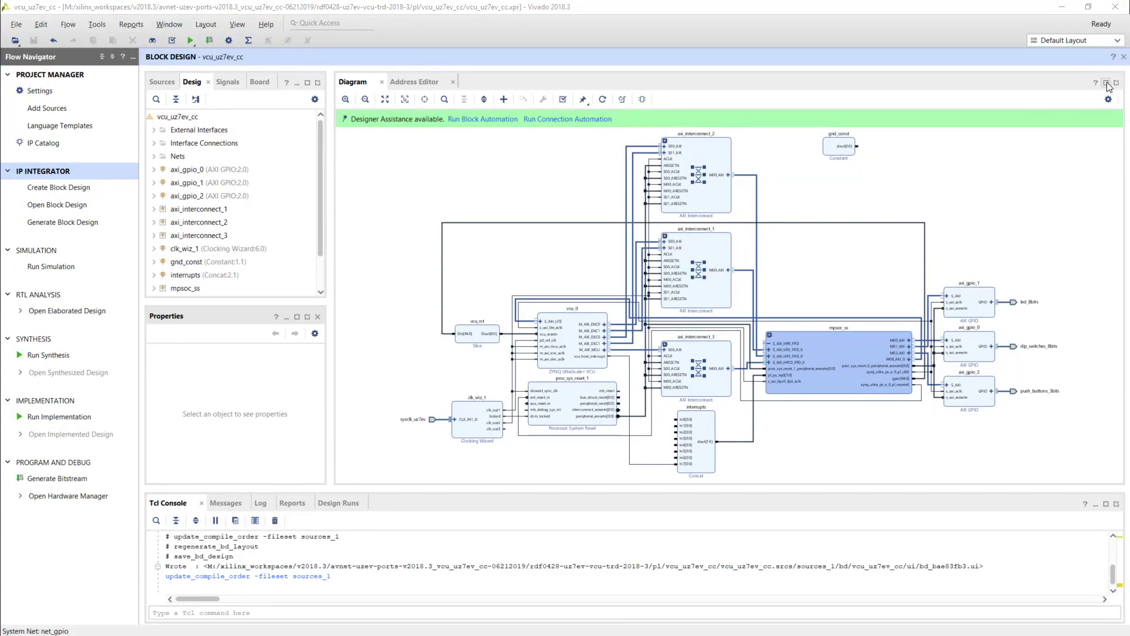
- Maximize the Diagram window and zoom in on vcu_0 beside axi_interconnect_3
{"action": "left_click", "coordinate": [1108, 84]}
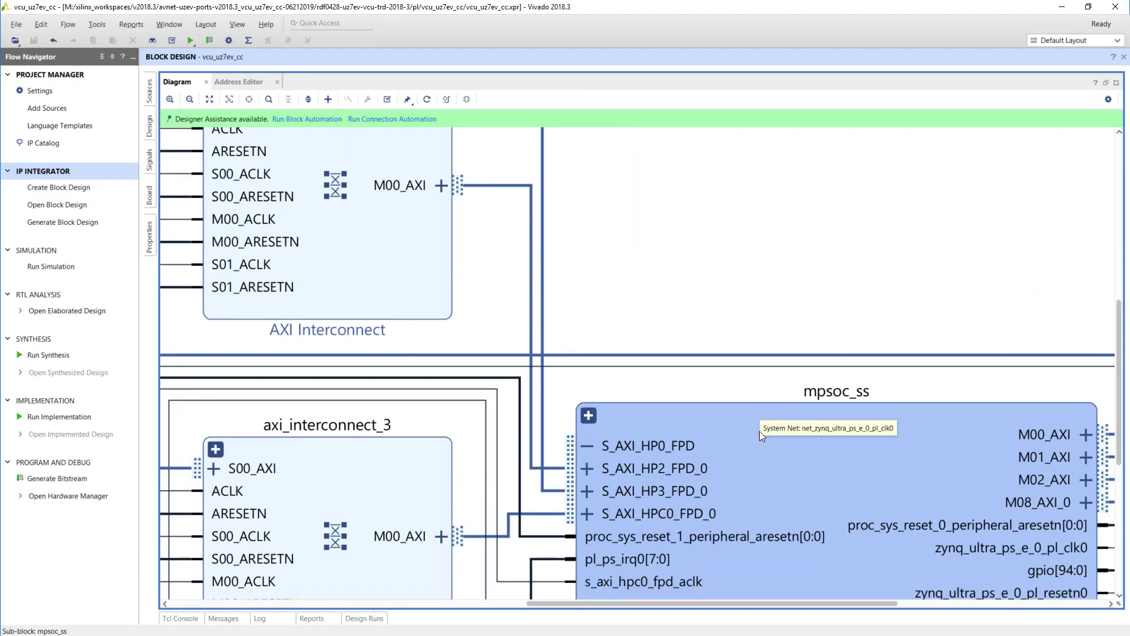
{"action": "scroll", "scroll_direction": "down", "scroll_amount": 3}
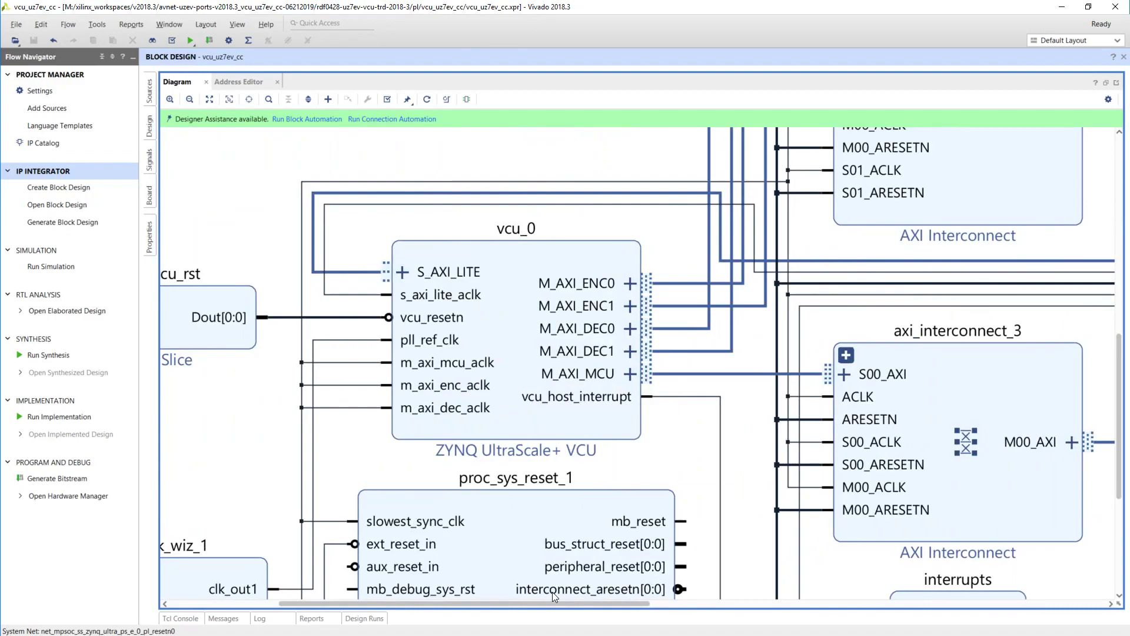
- Pan across the diagram to view the mpsoc_ss hierarchy contents
{"action": "scroll", "scroll_direction": "right", "scroll_amount": 3}
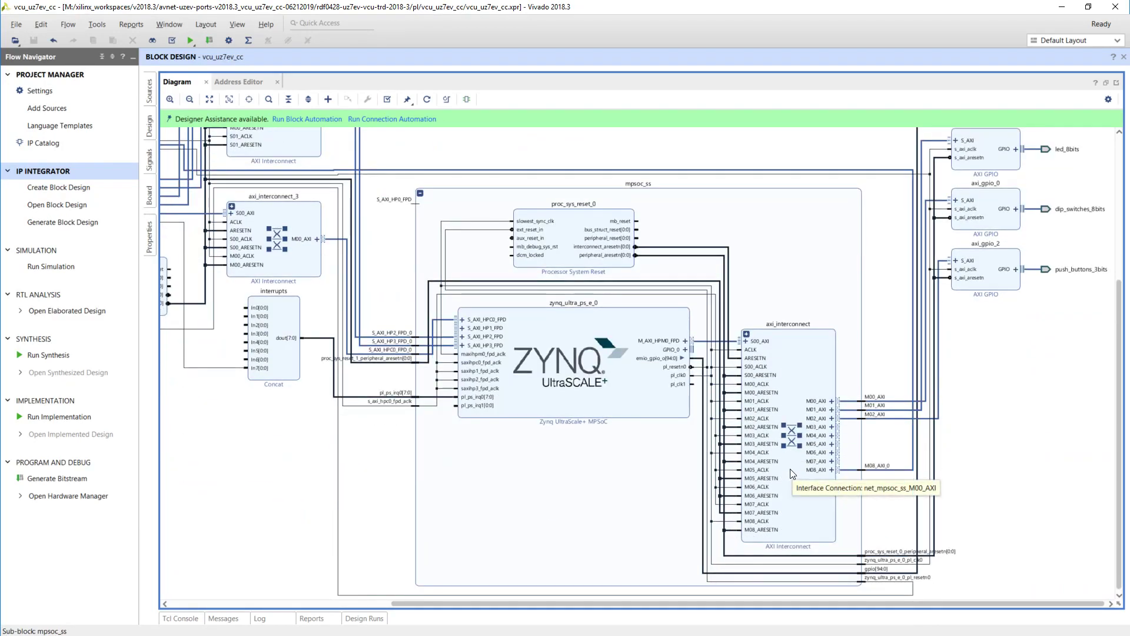
{"action": "mouse_move", "coordinate": [629, 360]}
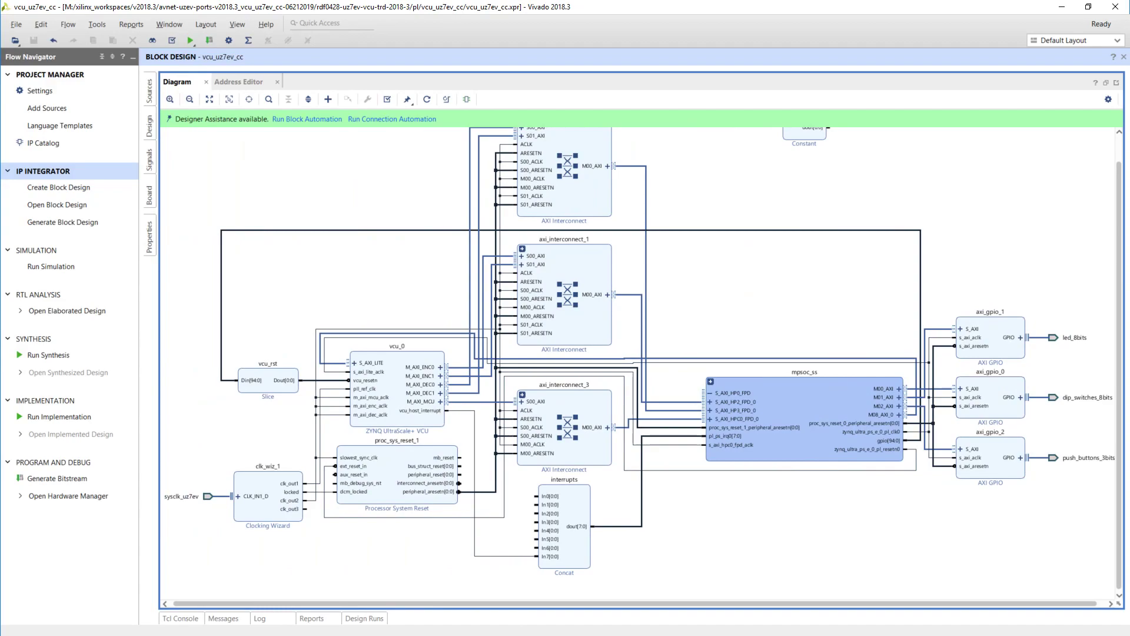
{"action": "mouse_move", "coordinate": [56, 478]}
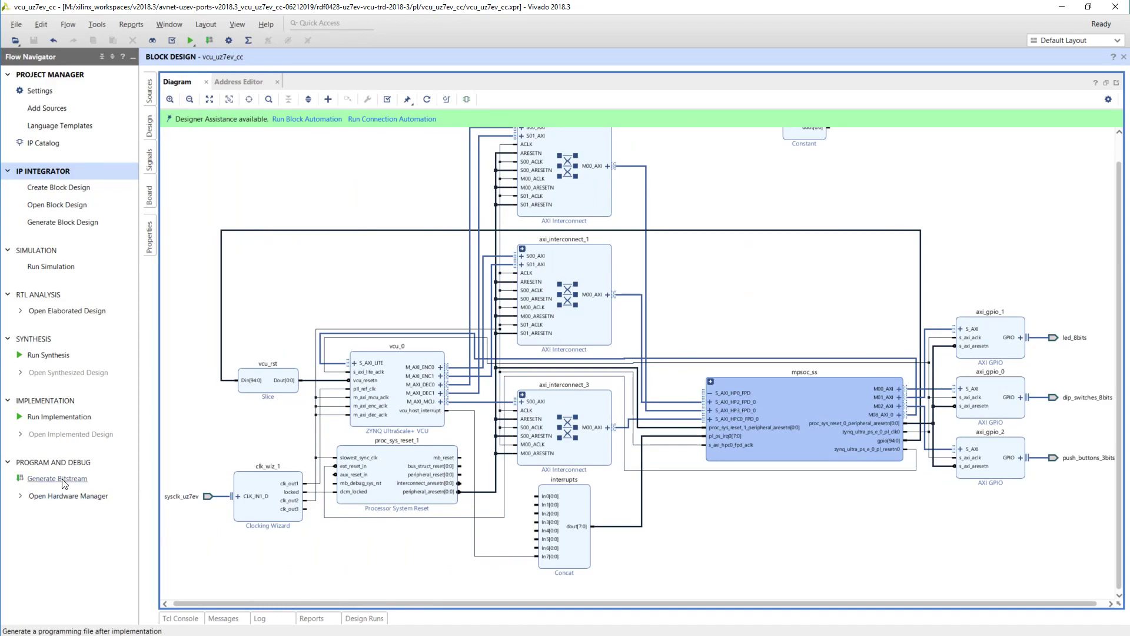